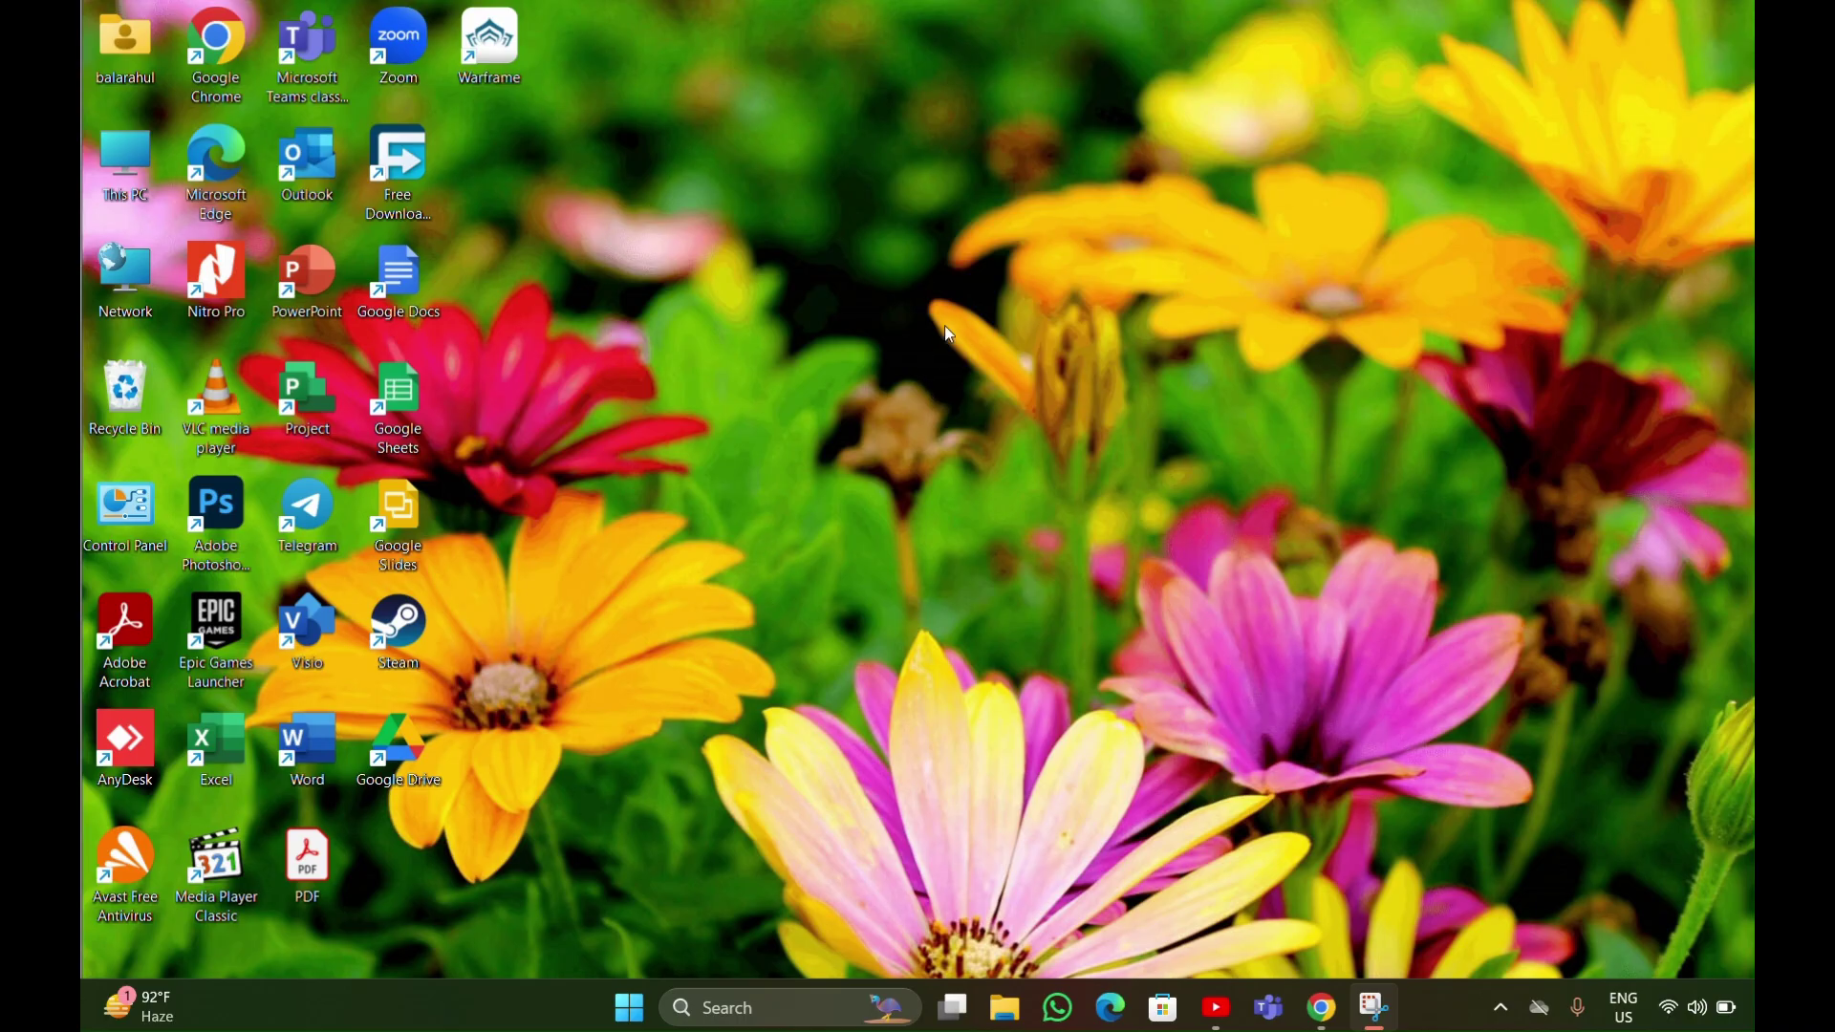
mouse_move(779, 340)
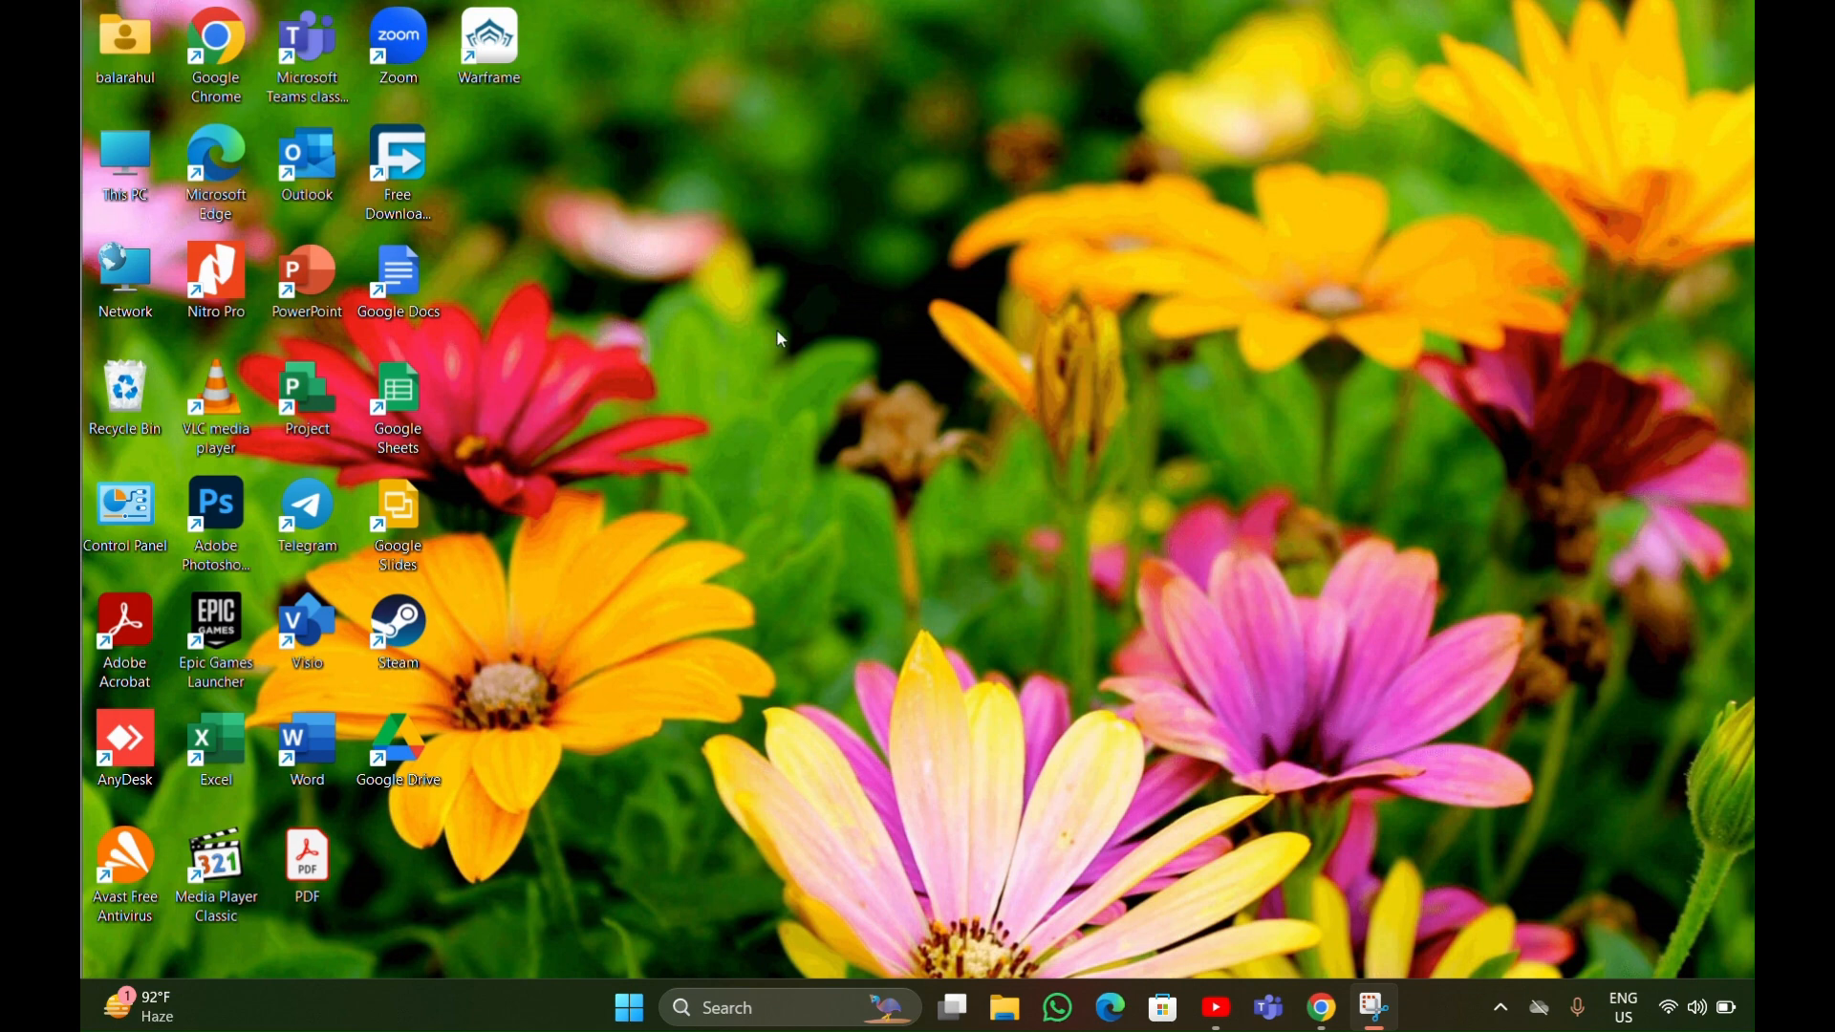
- Search the Start menu for "command Prompt" so it appears as the best match
click(628, 1008)
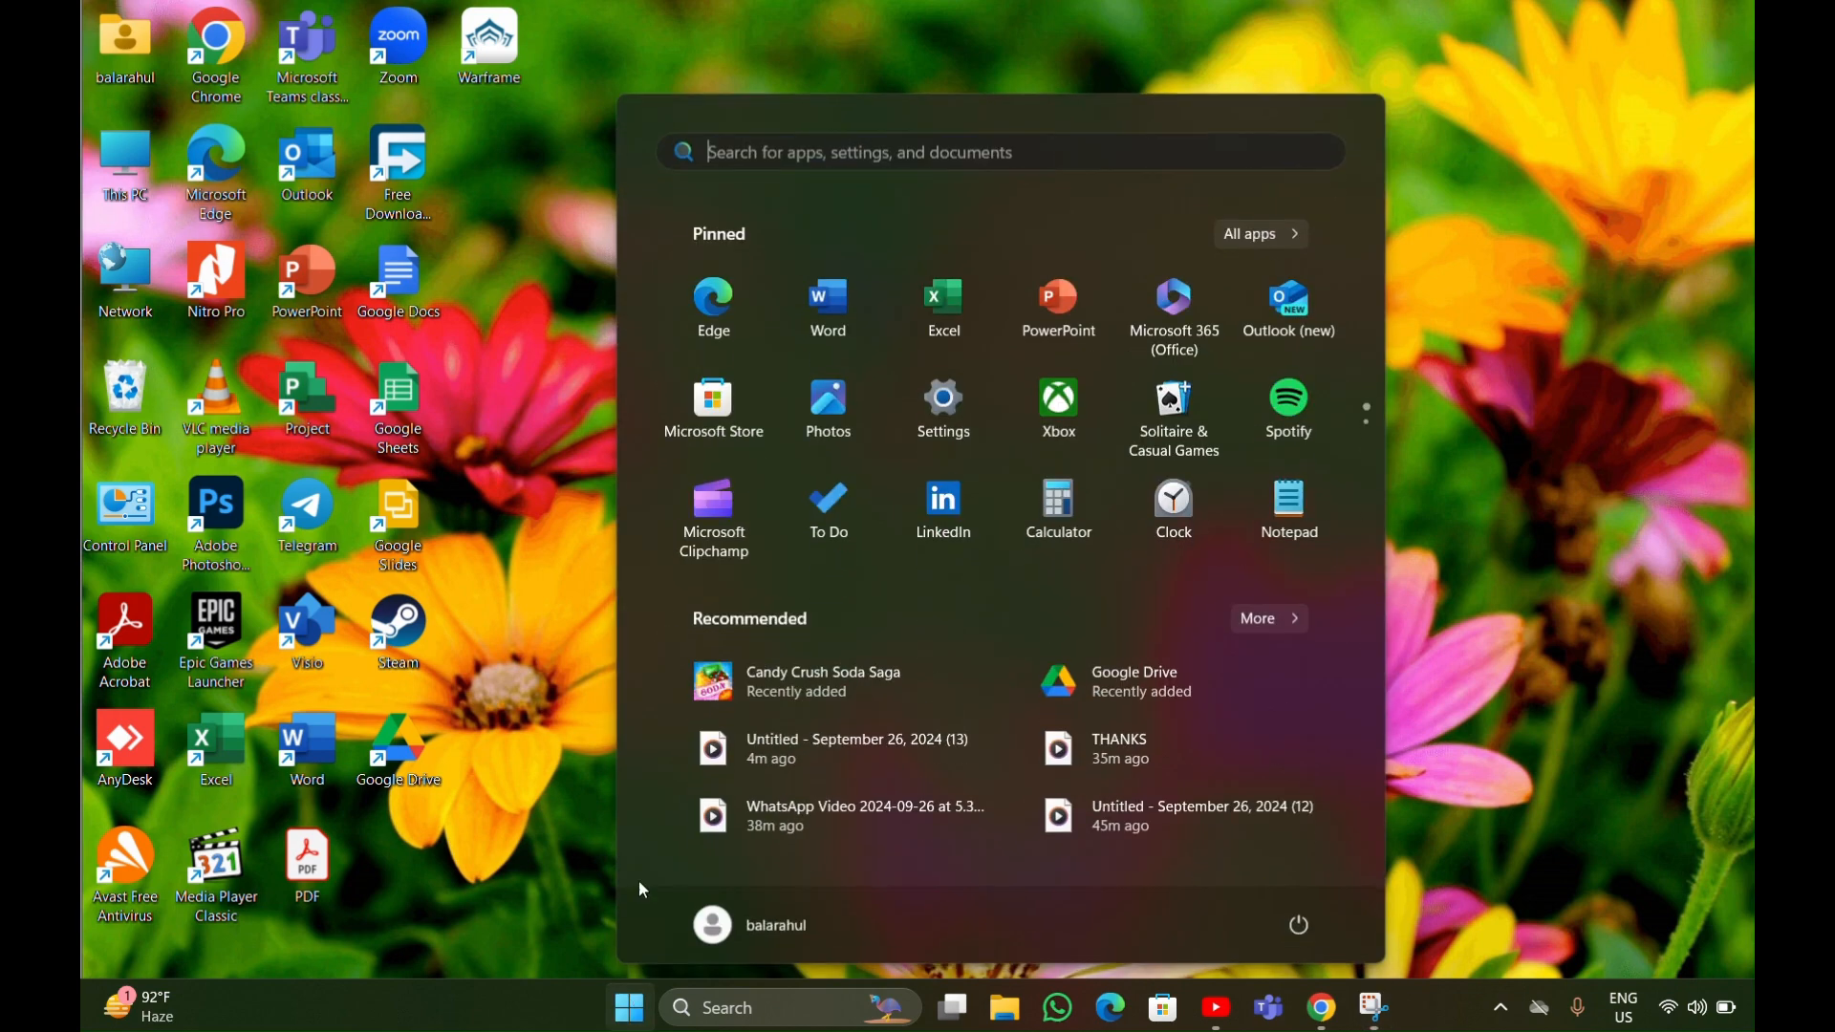
text(c)
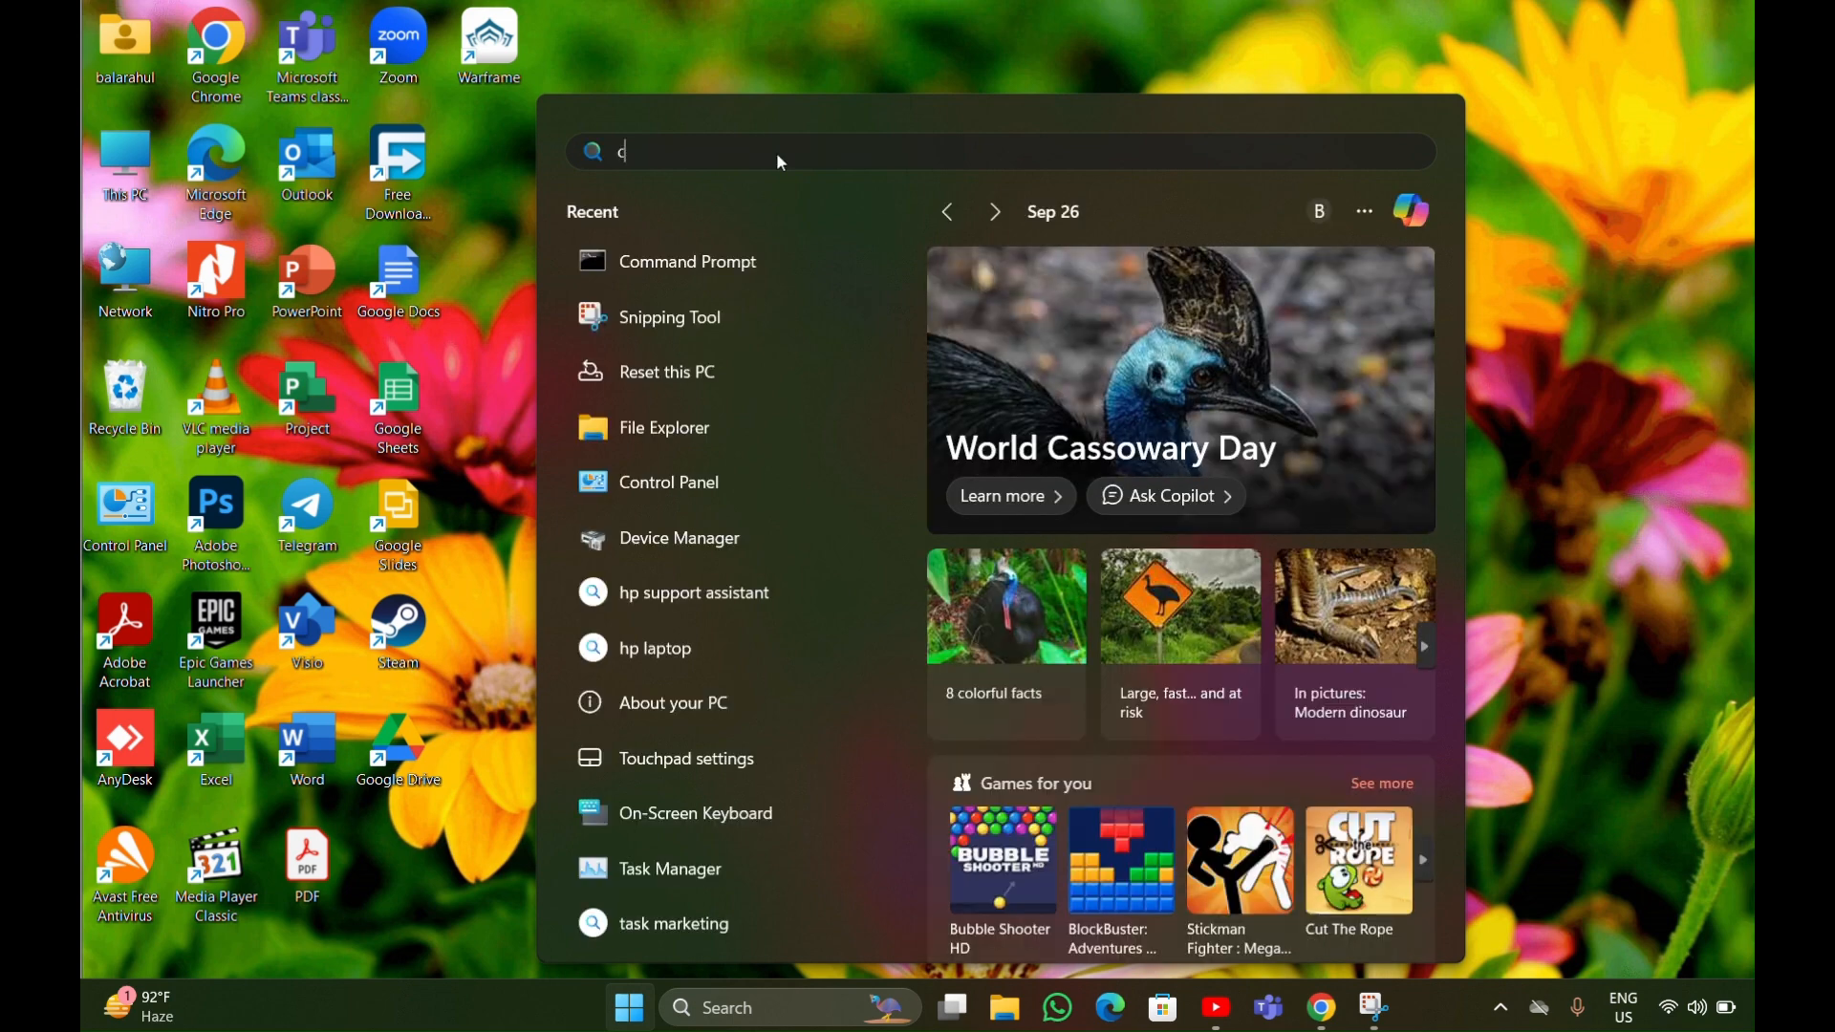
text(ommand Prompt)
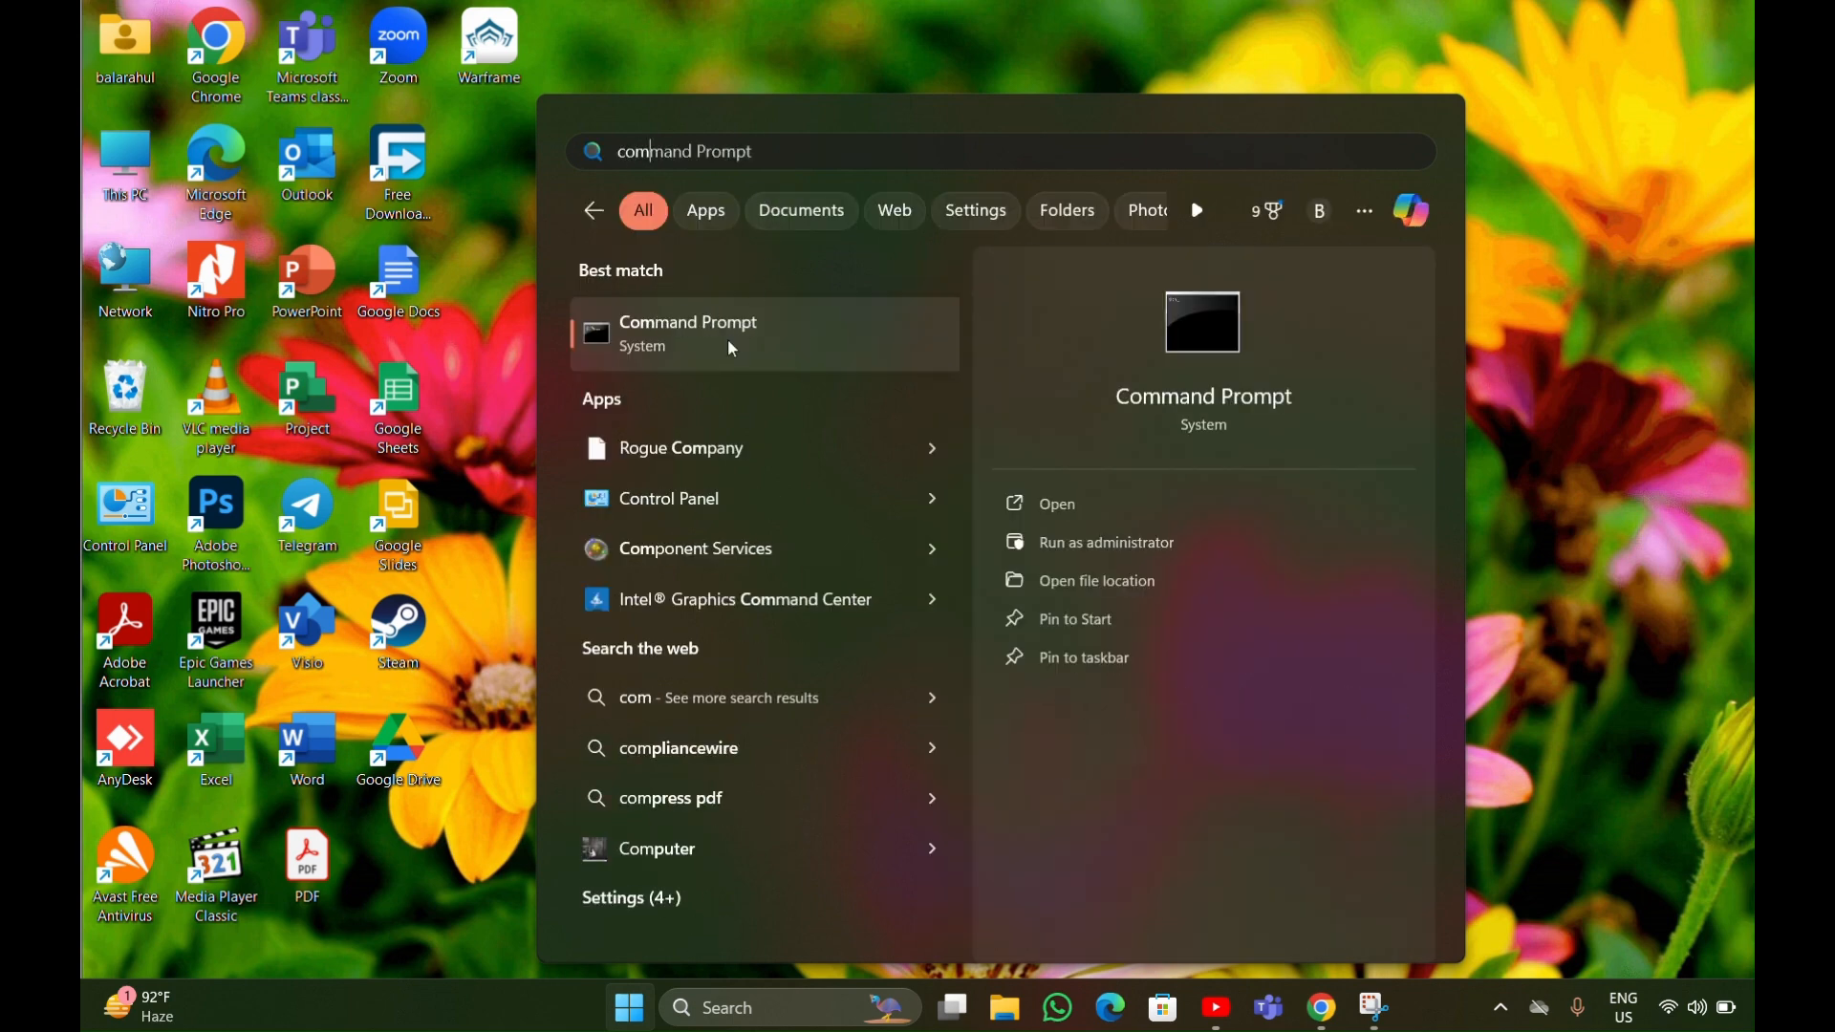
- Launch Command Prompt and run "wmic bios get serialnumber" to show the BIOS serial number
click(688, 332)
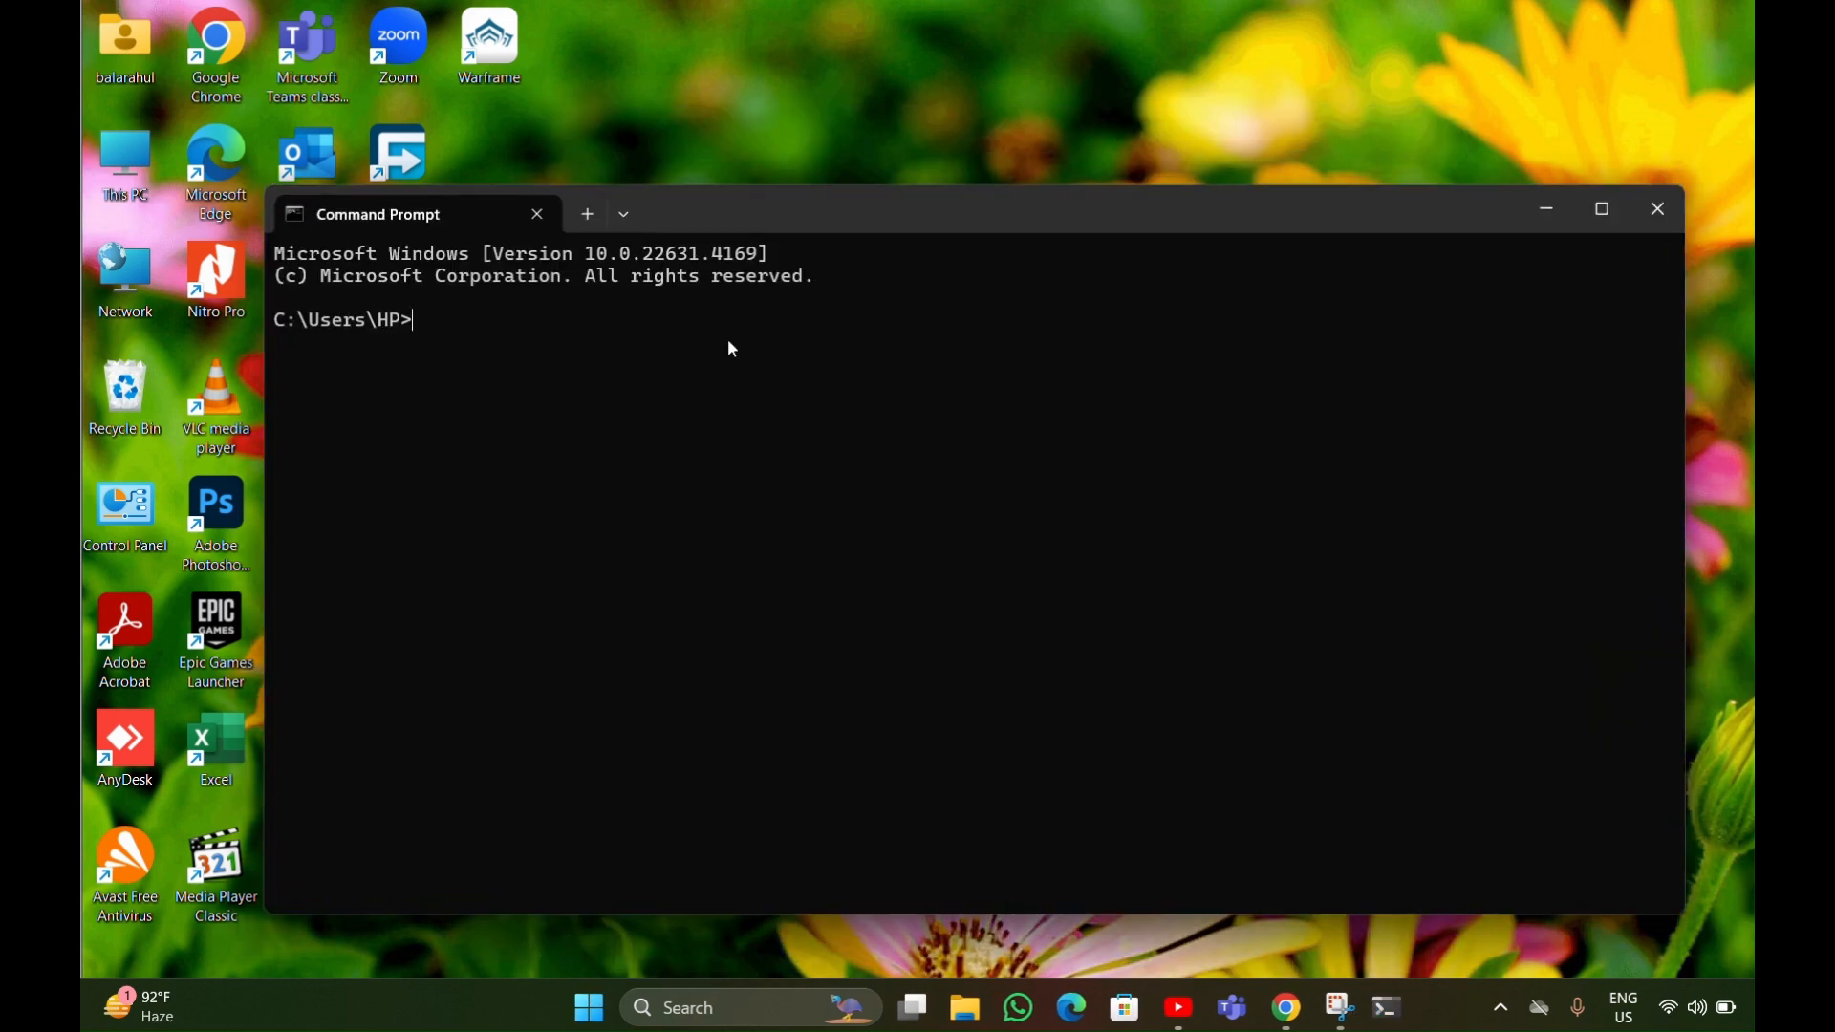
mouse_move(424, 329)
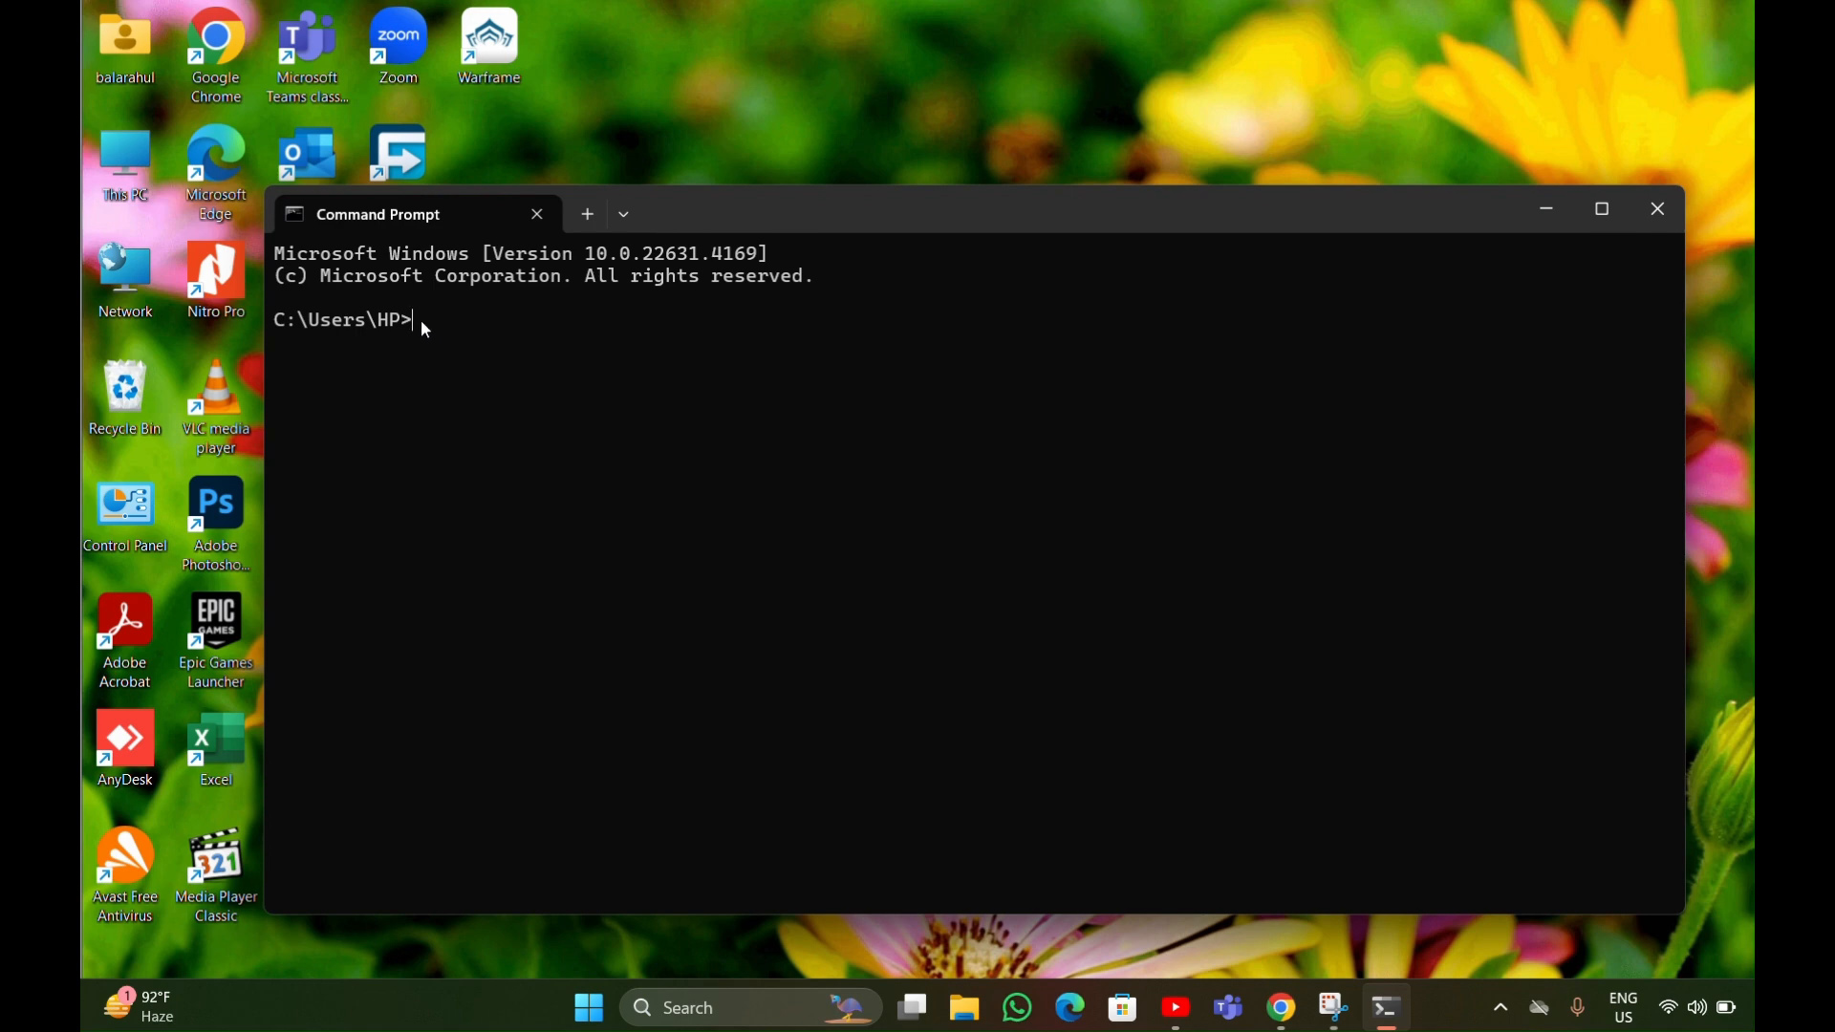
text(wn)
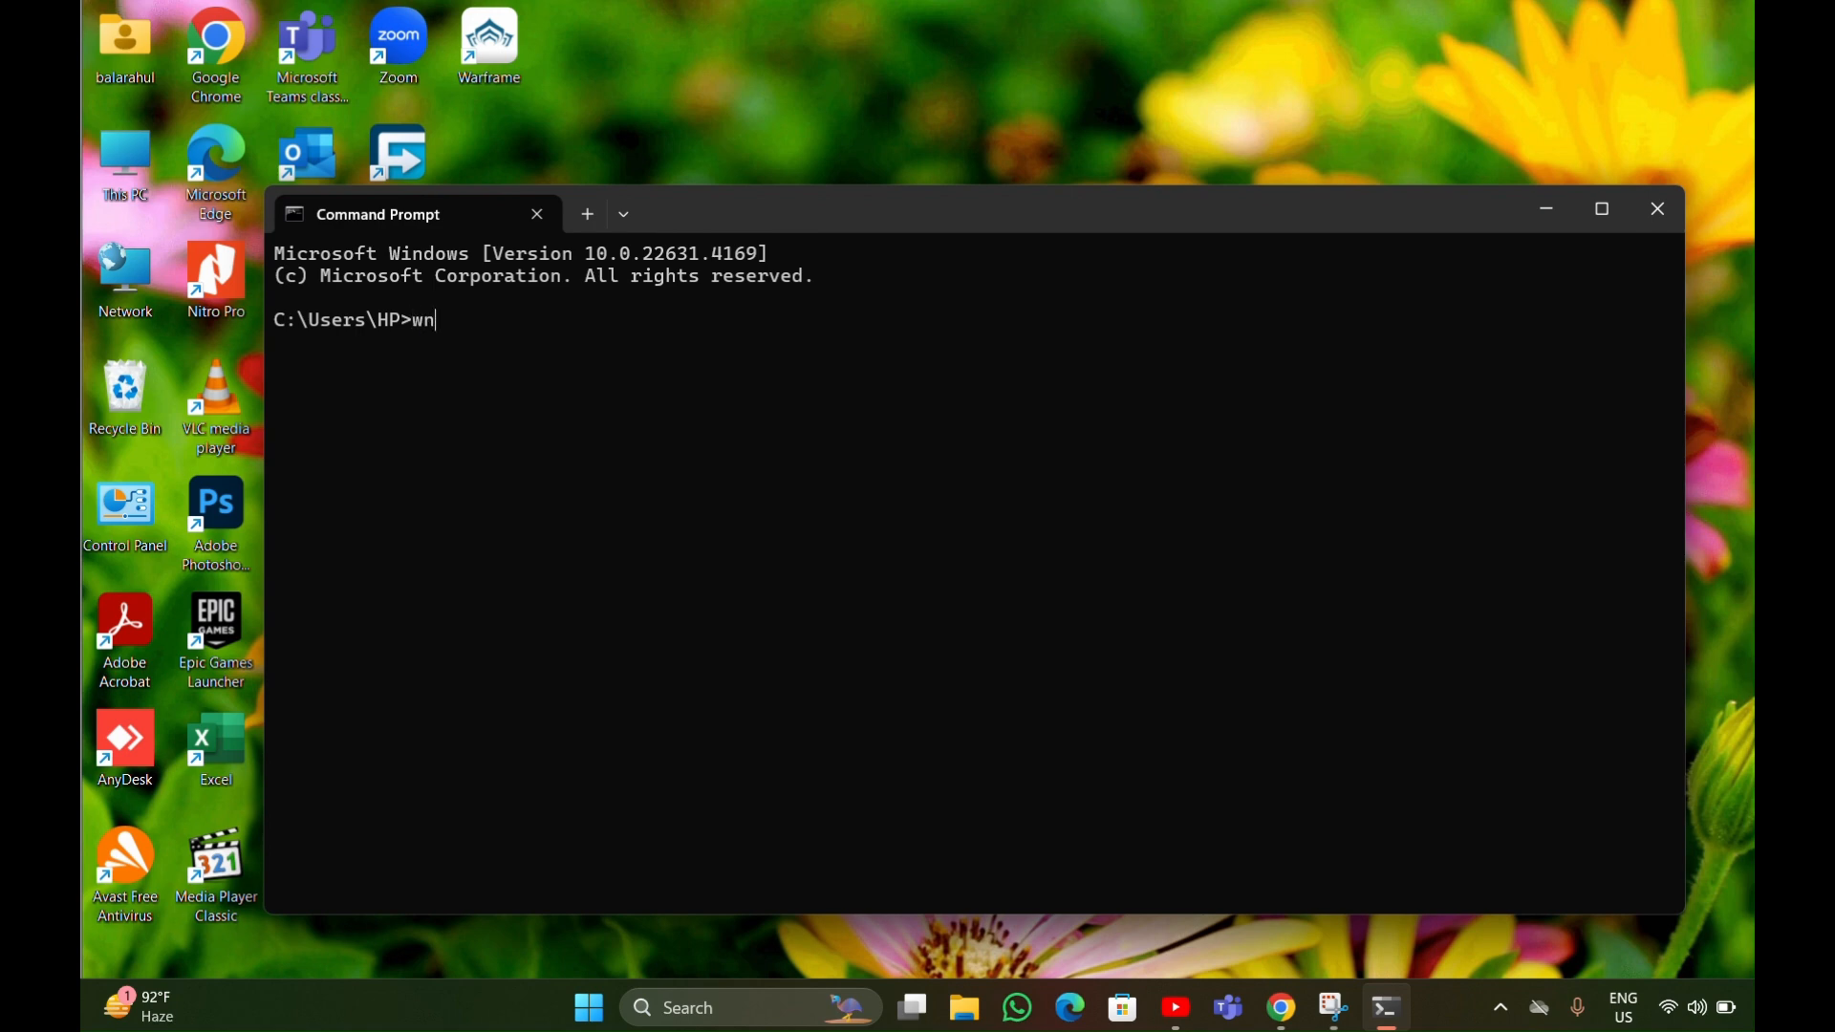
text(ic)
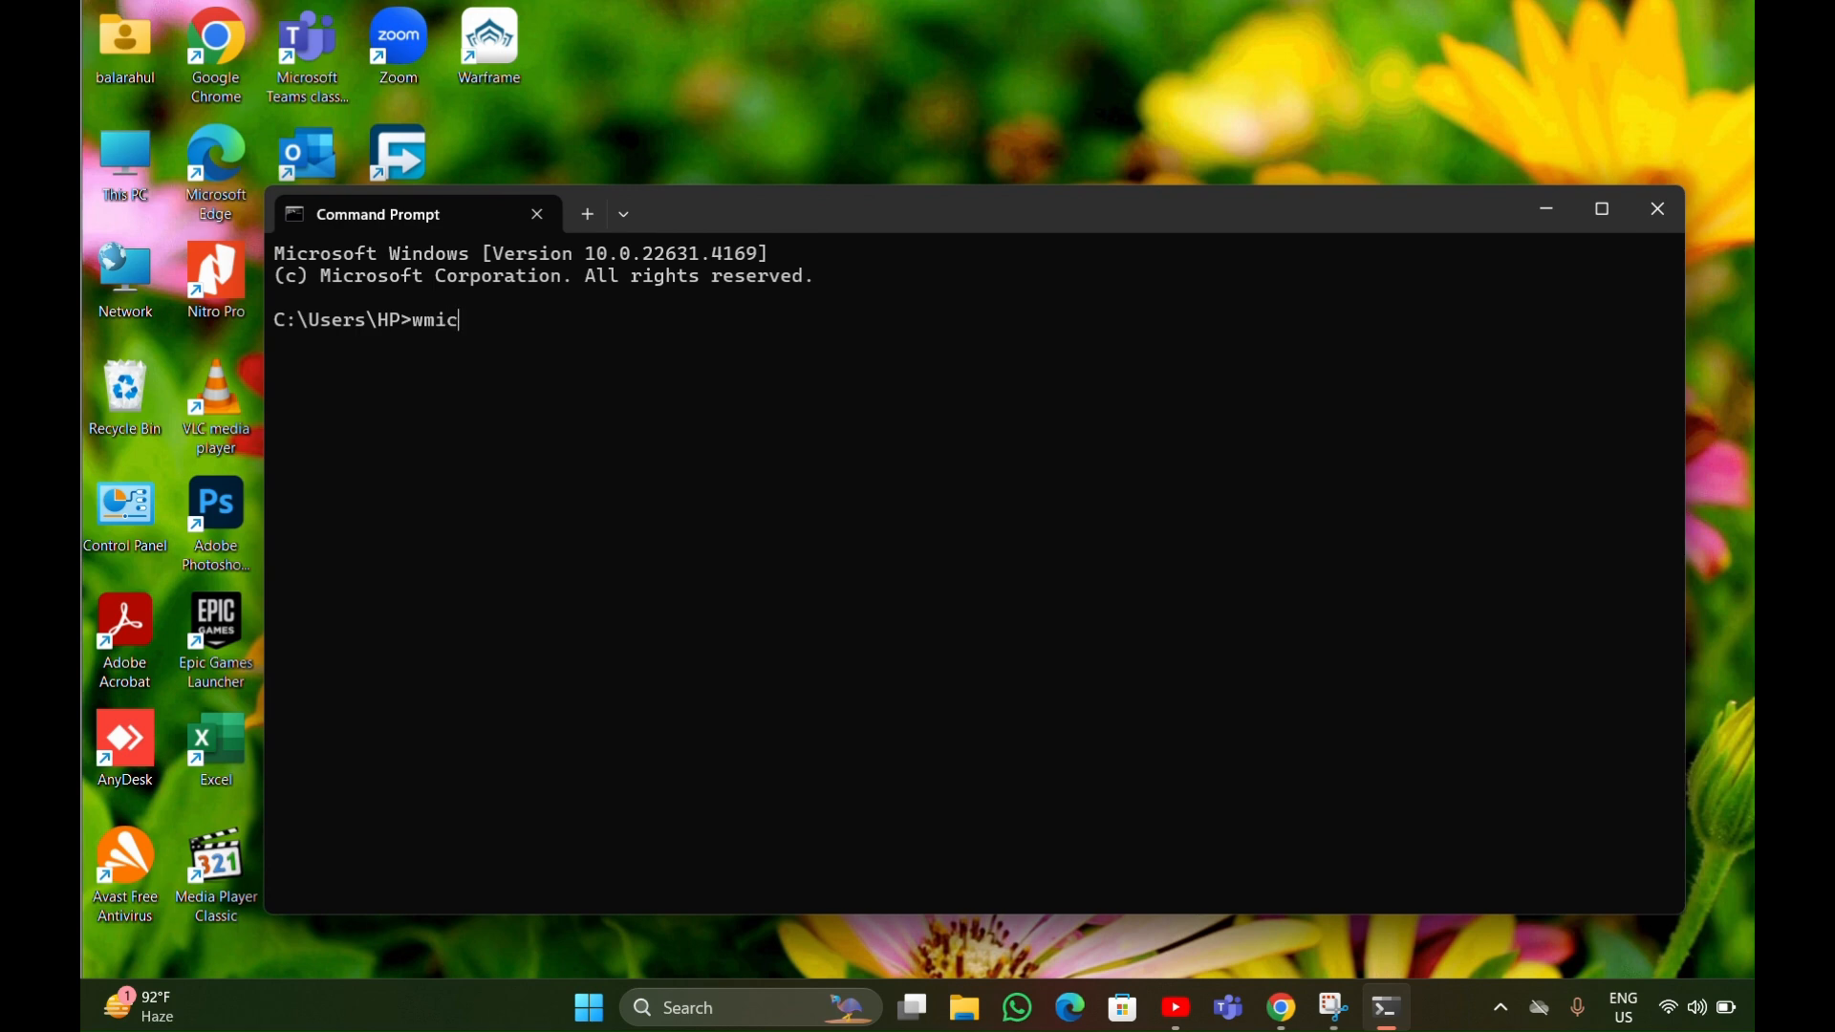
text(bio)
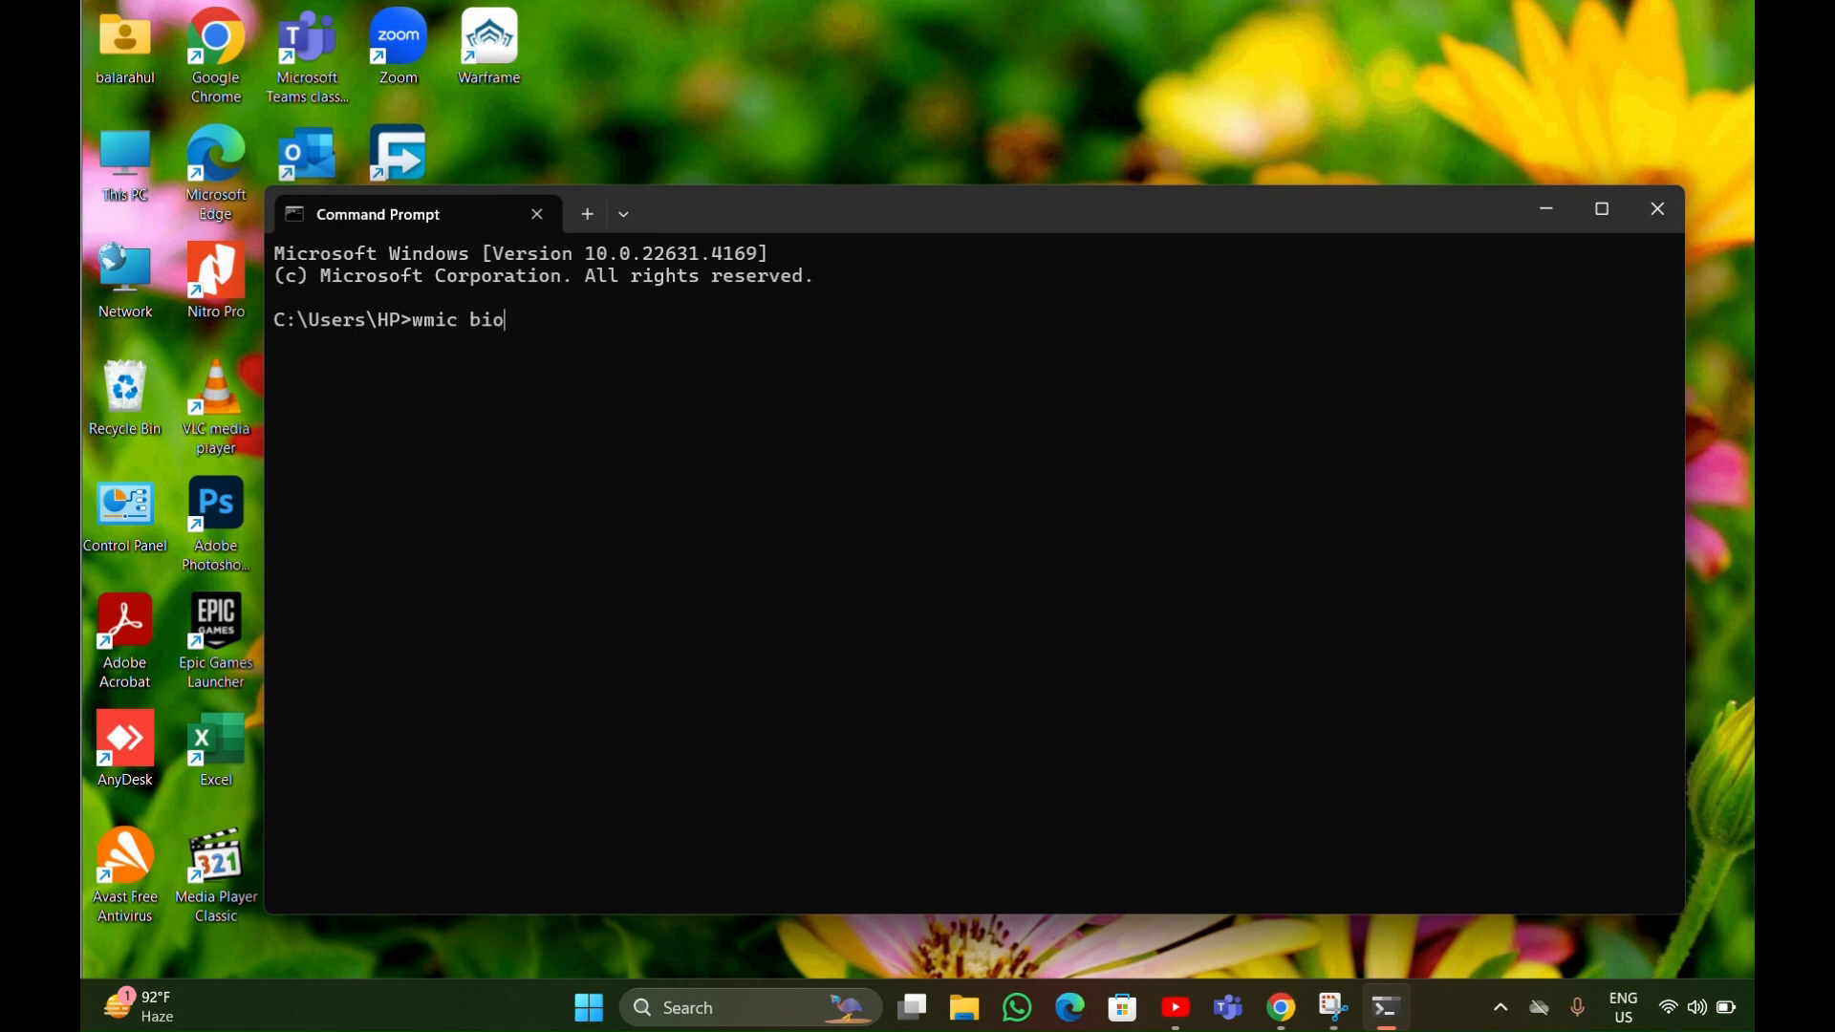
text(s)
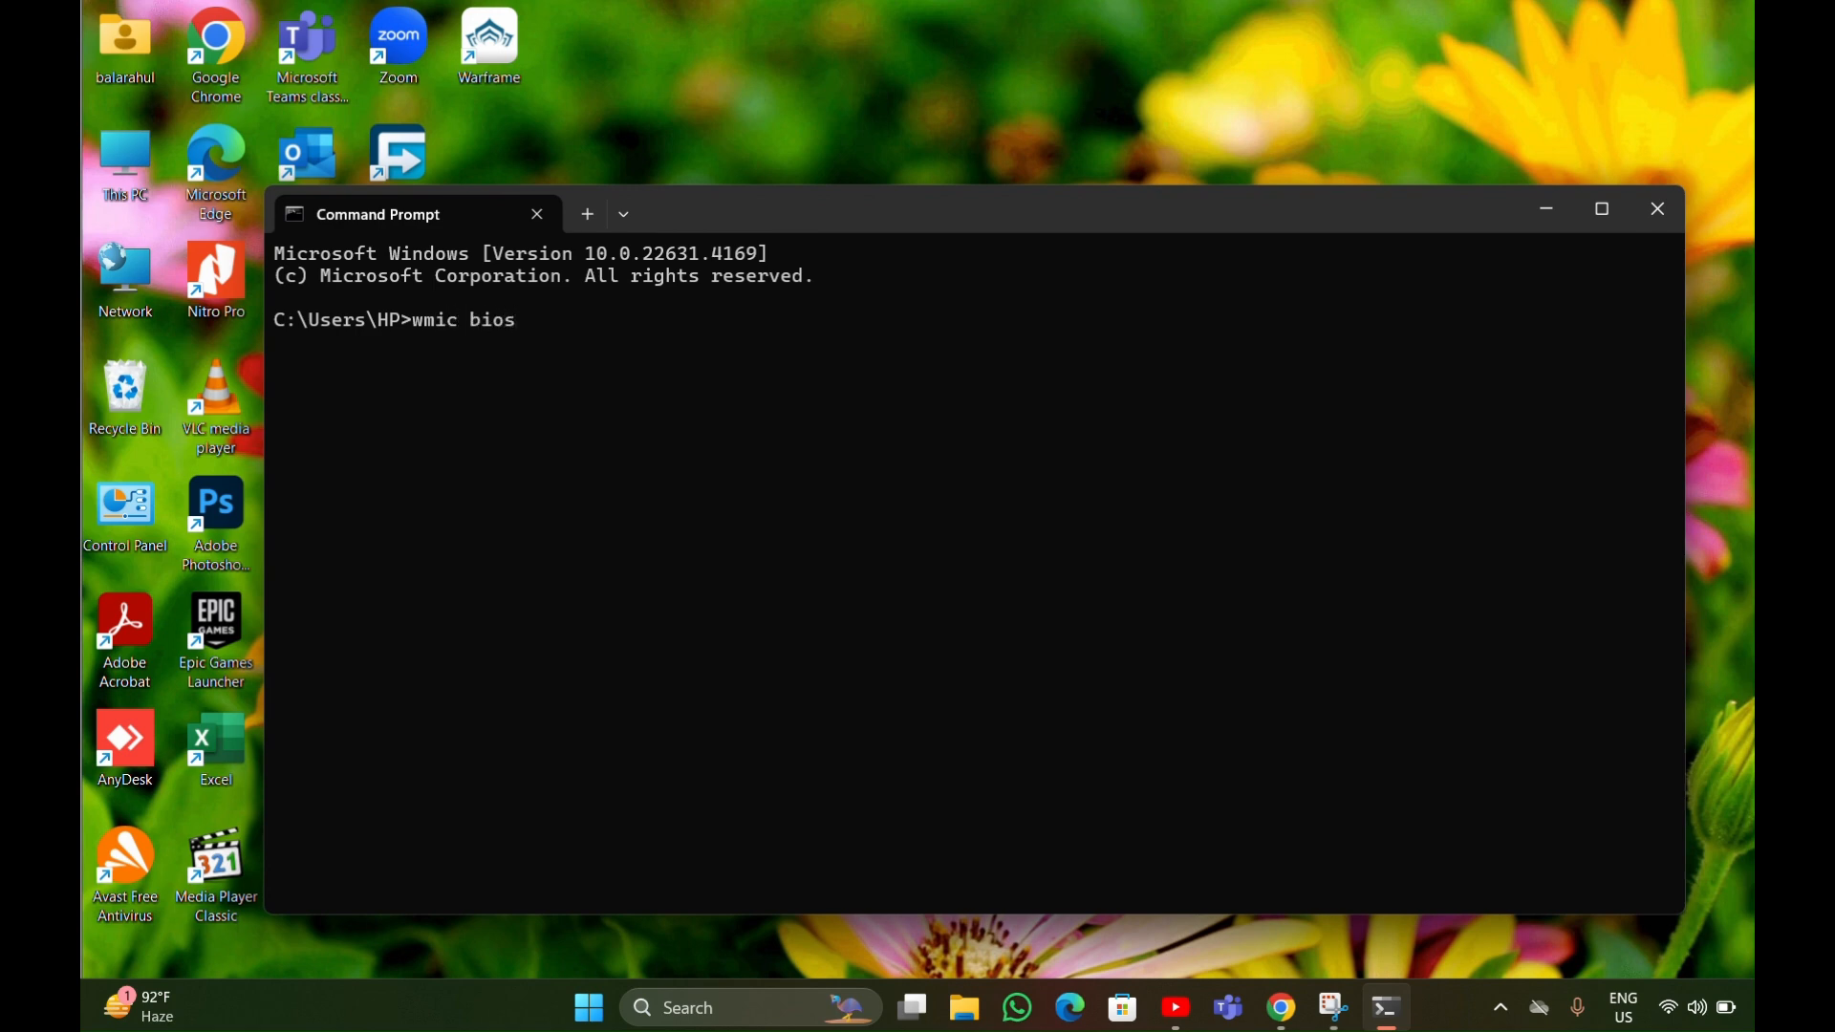
text(g)
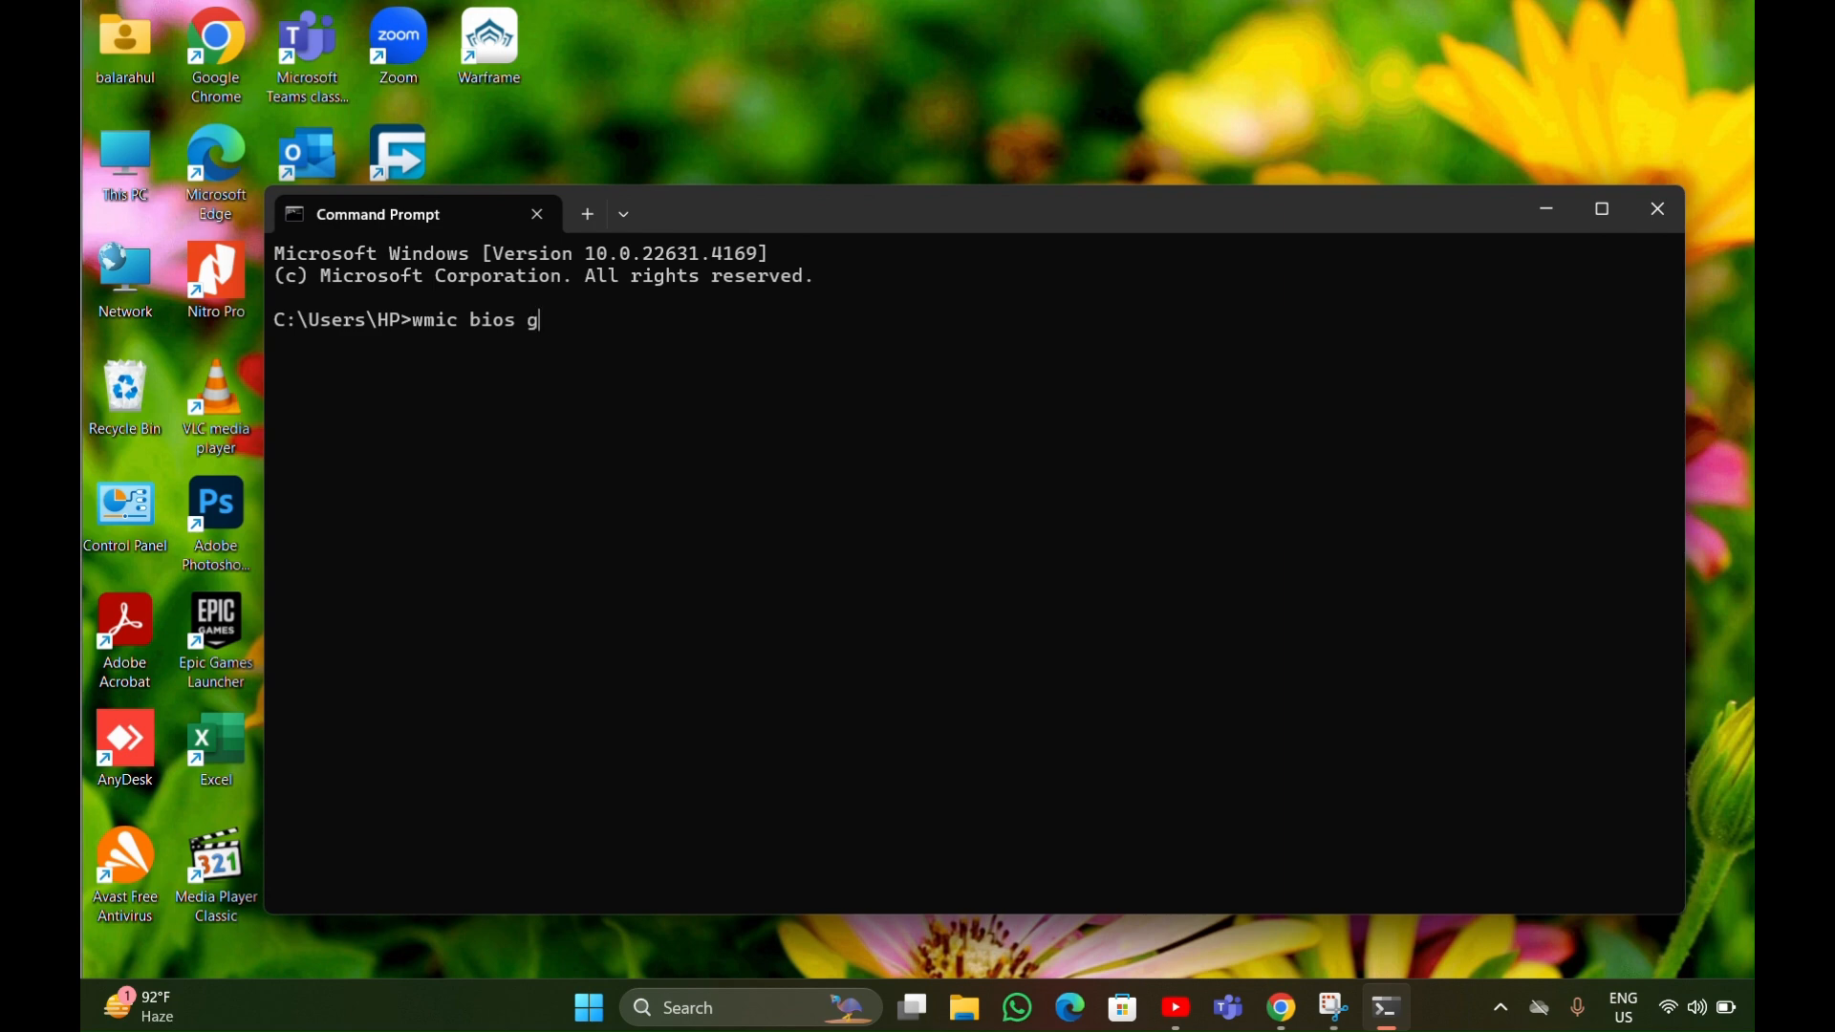
text(et s)
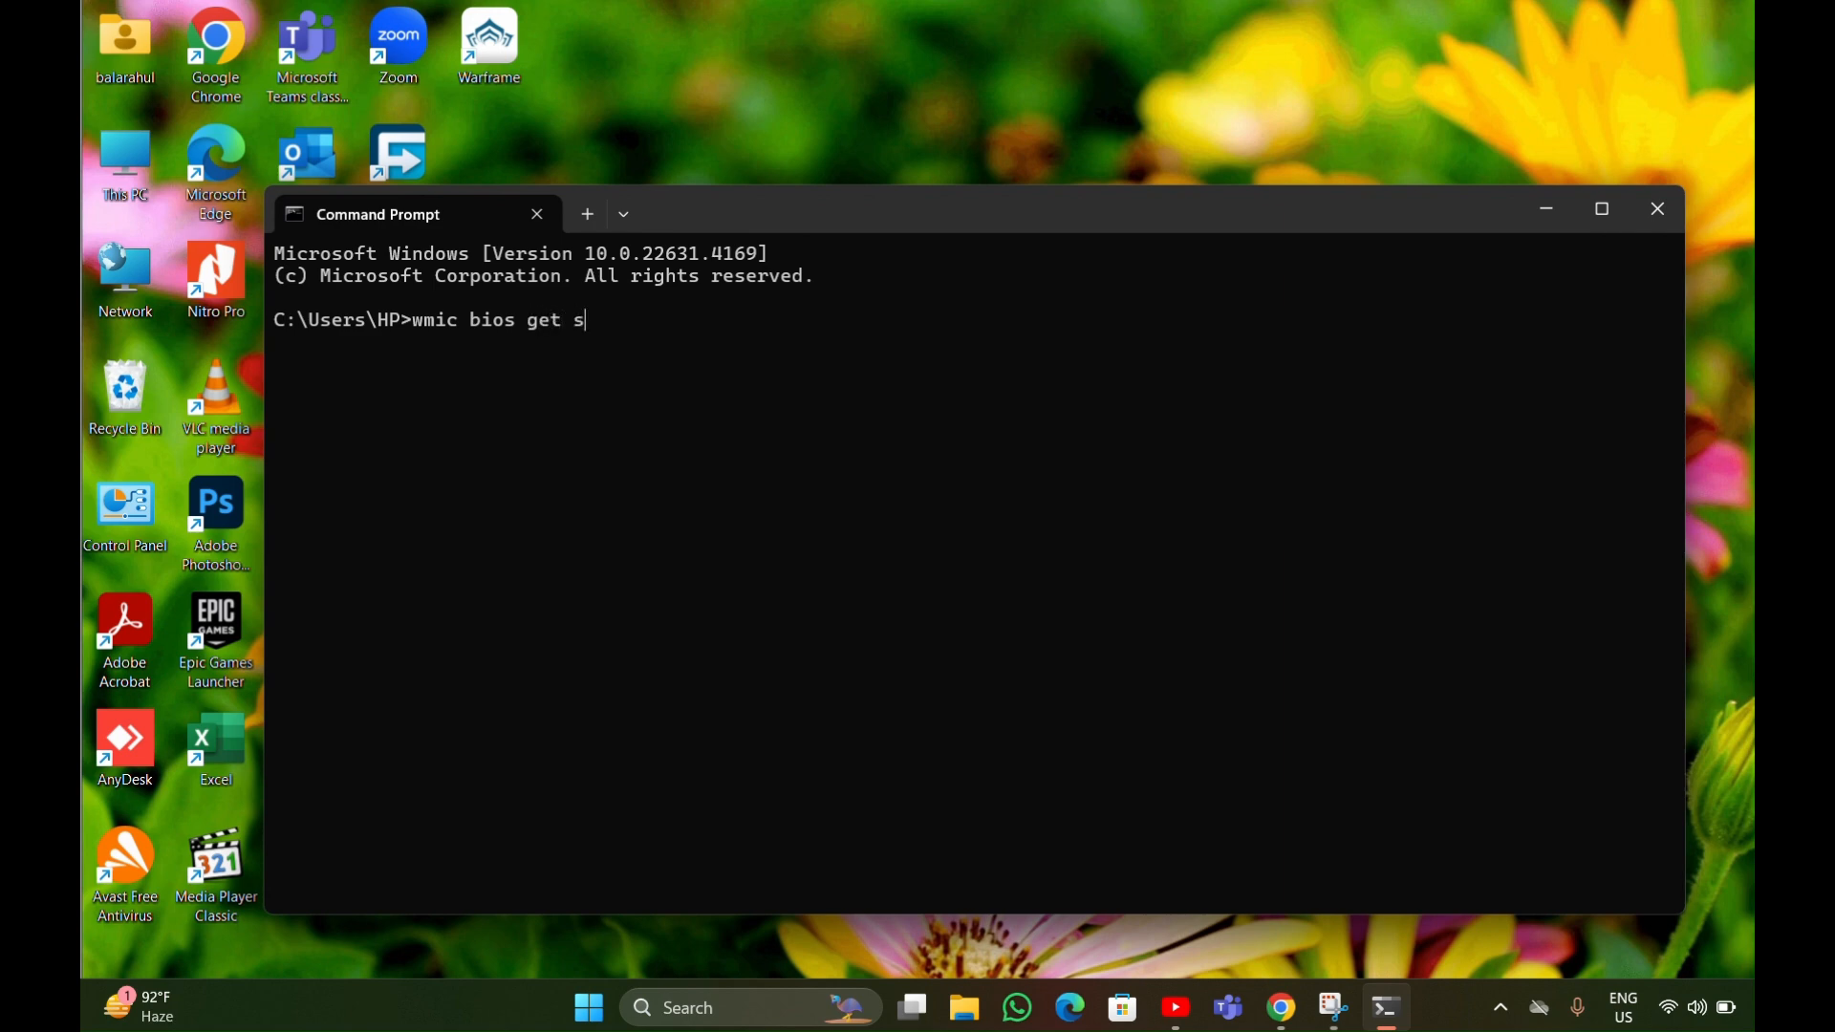
text(eriak)
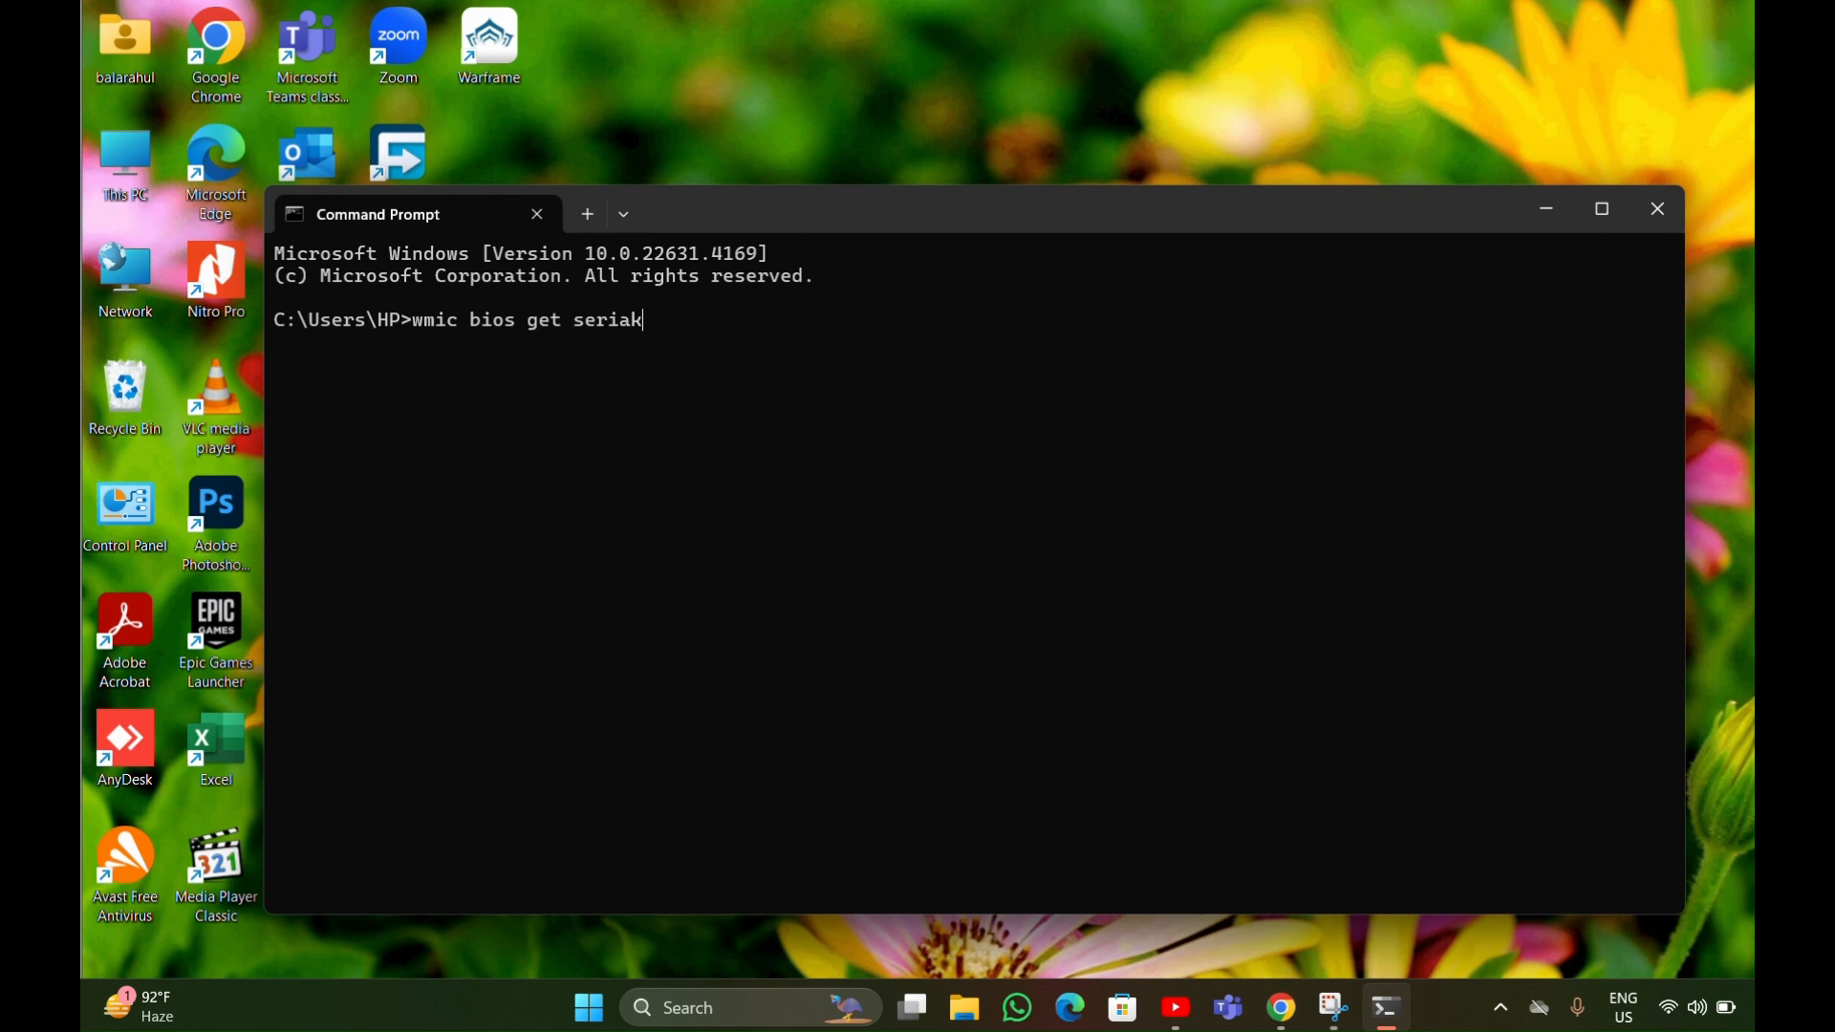
text(lnum)
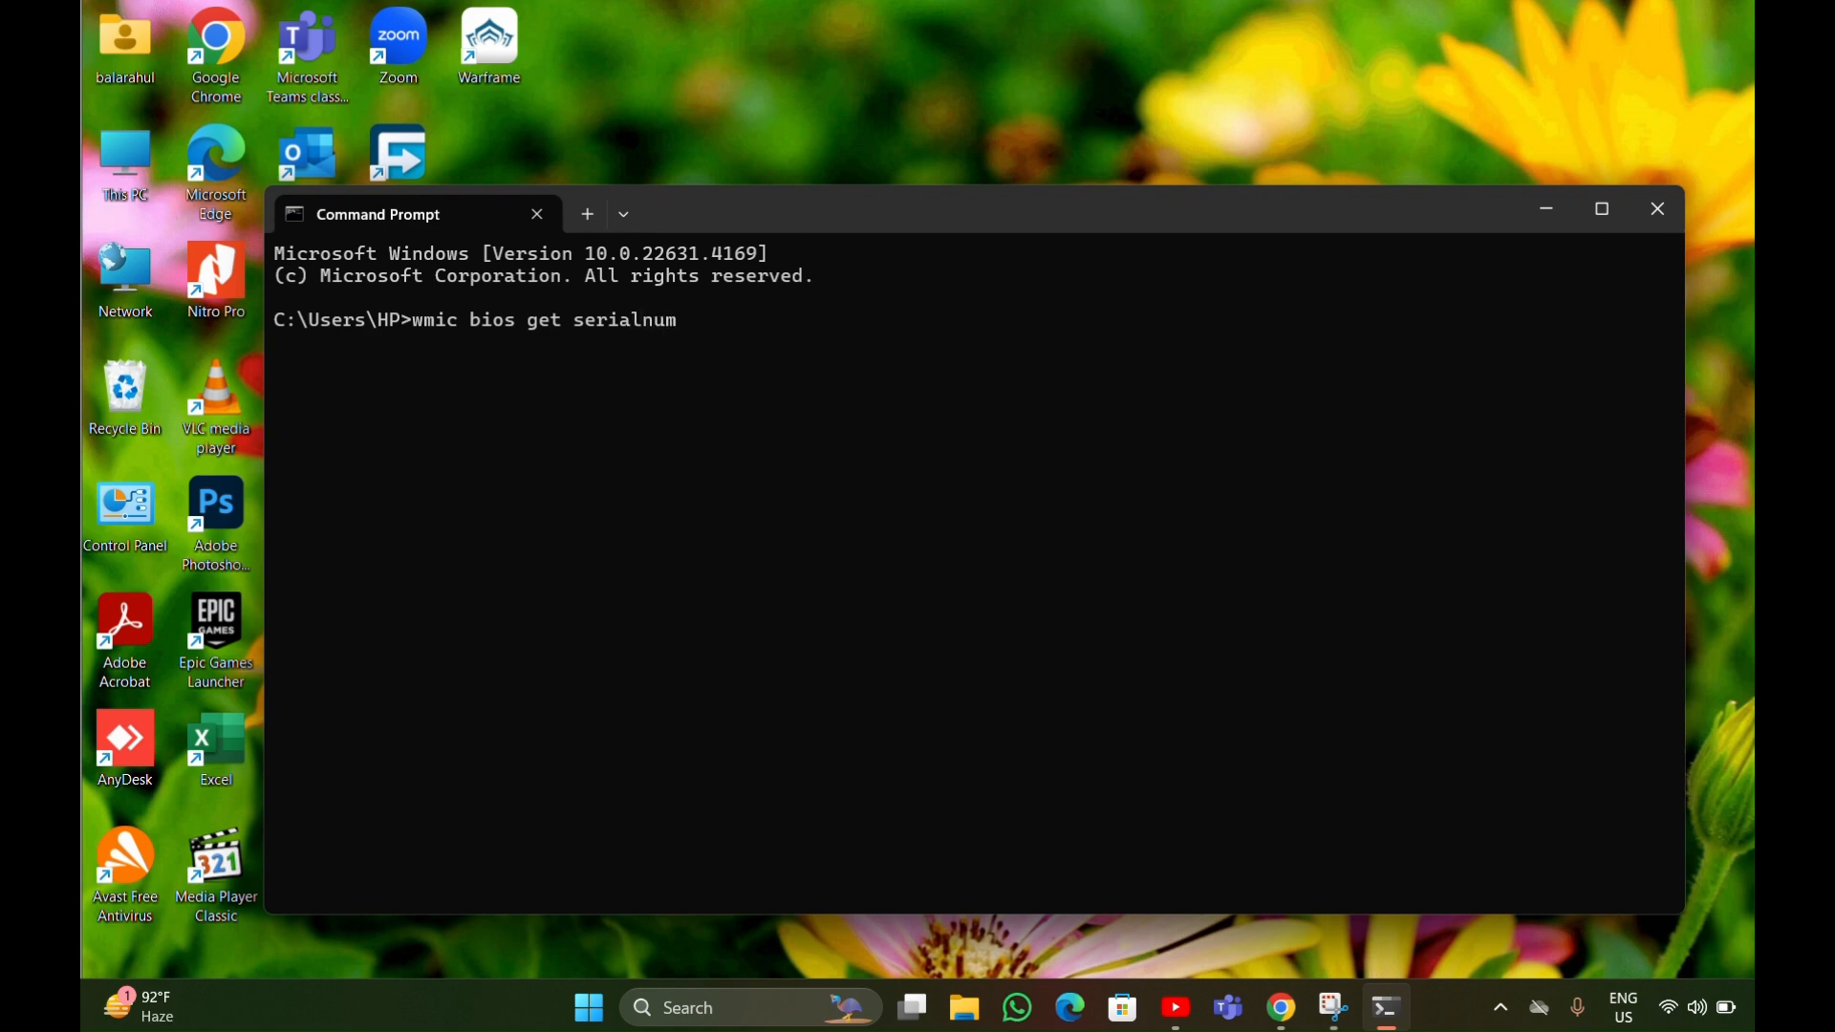
text(ber)
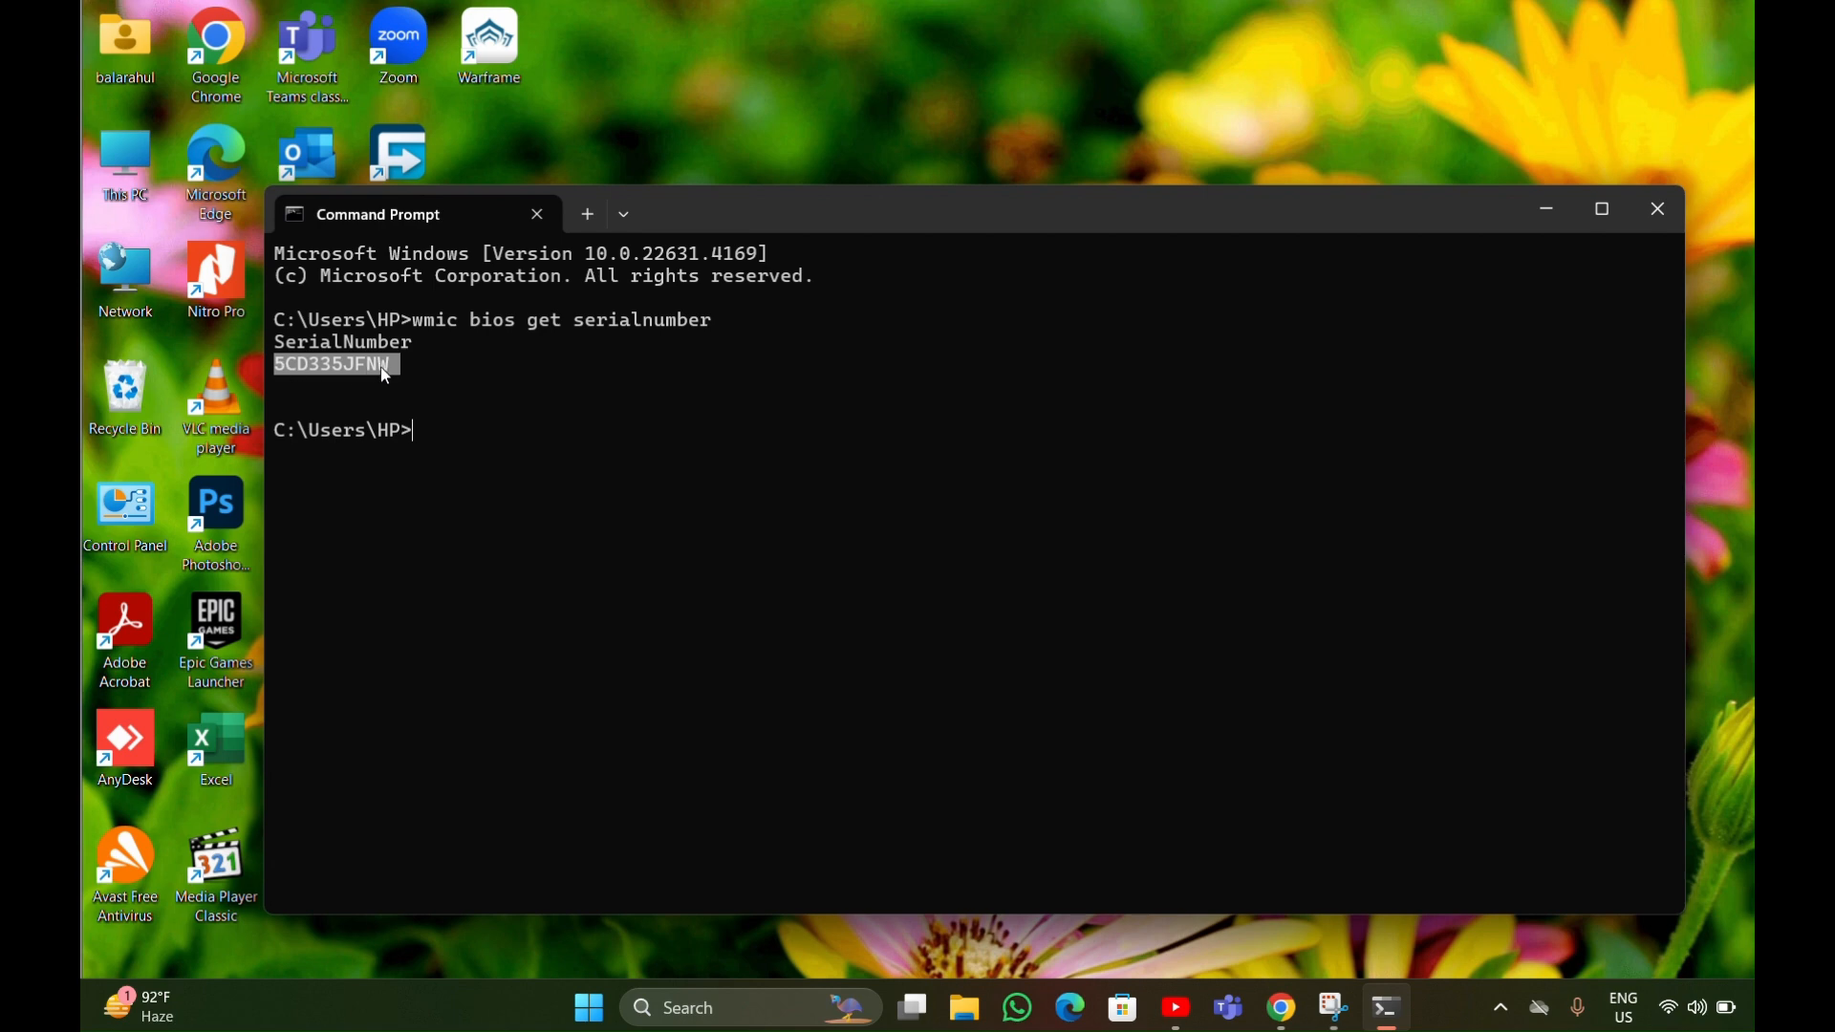
- Run "wmic csproduct get name", correcting the misspelled class name, to show the model name
click(426, 429)
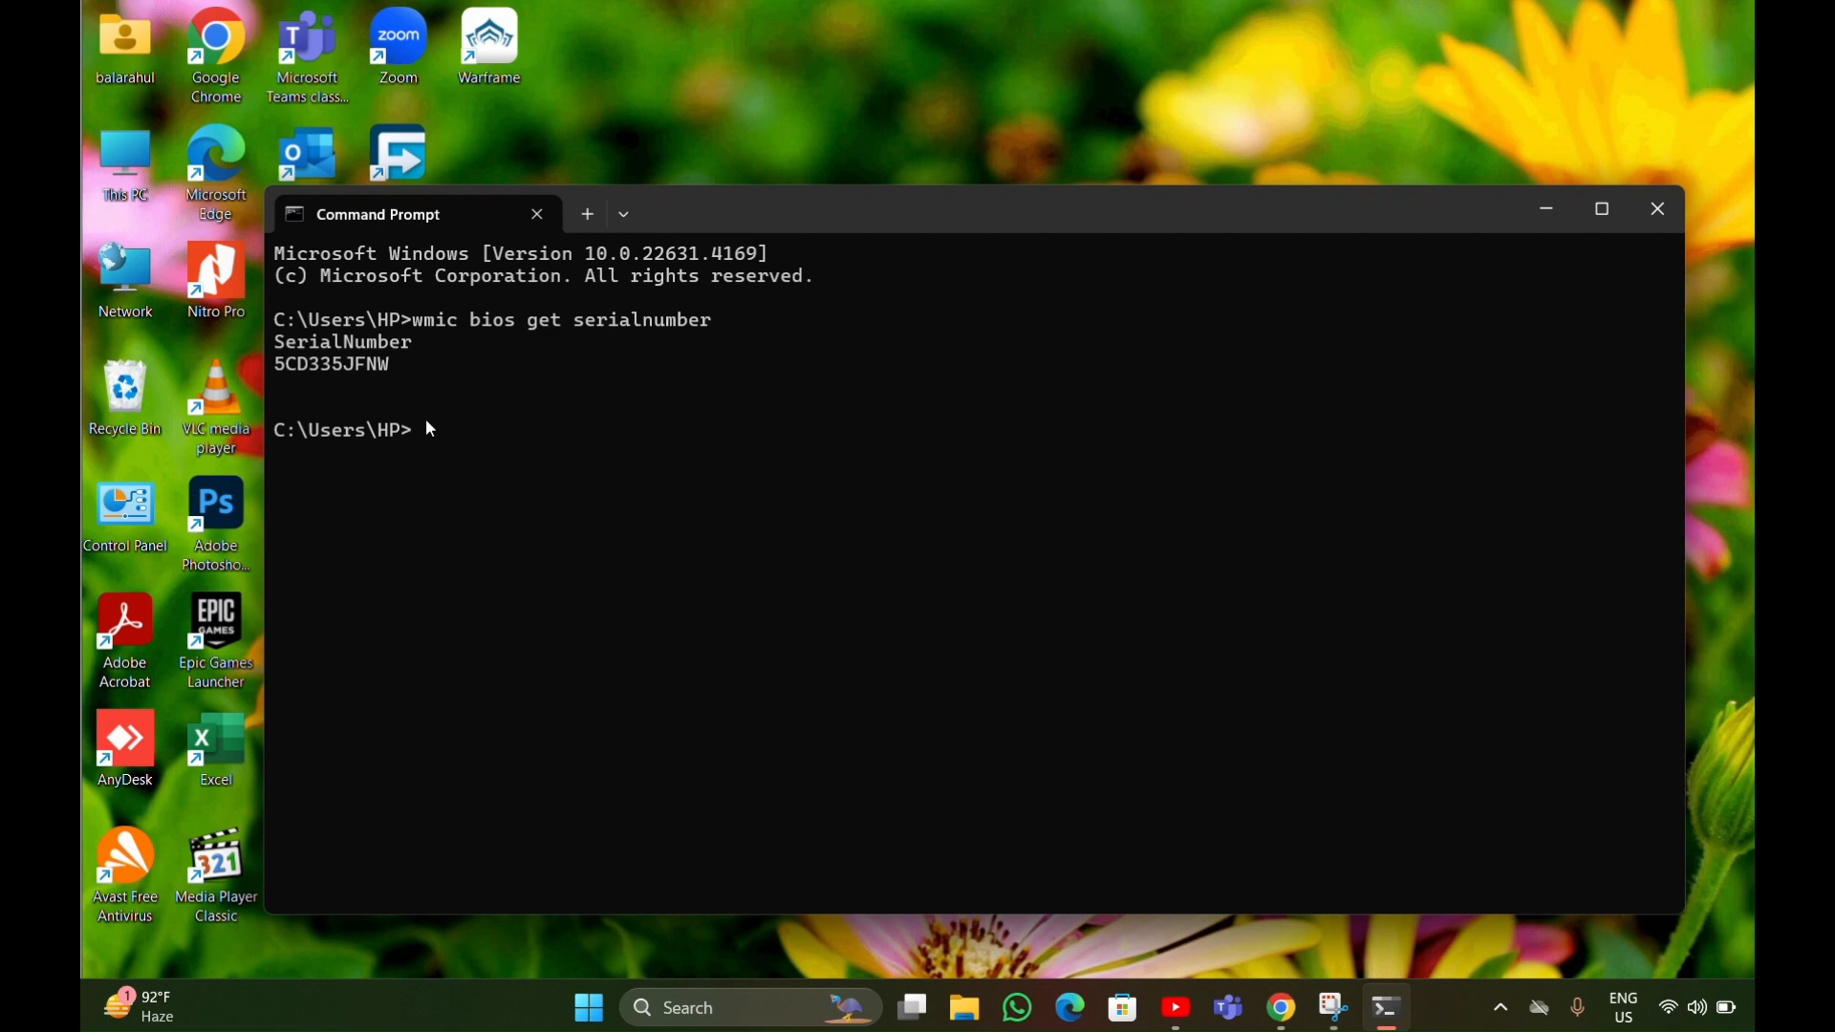
text(w)
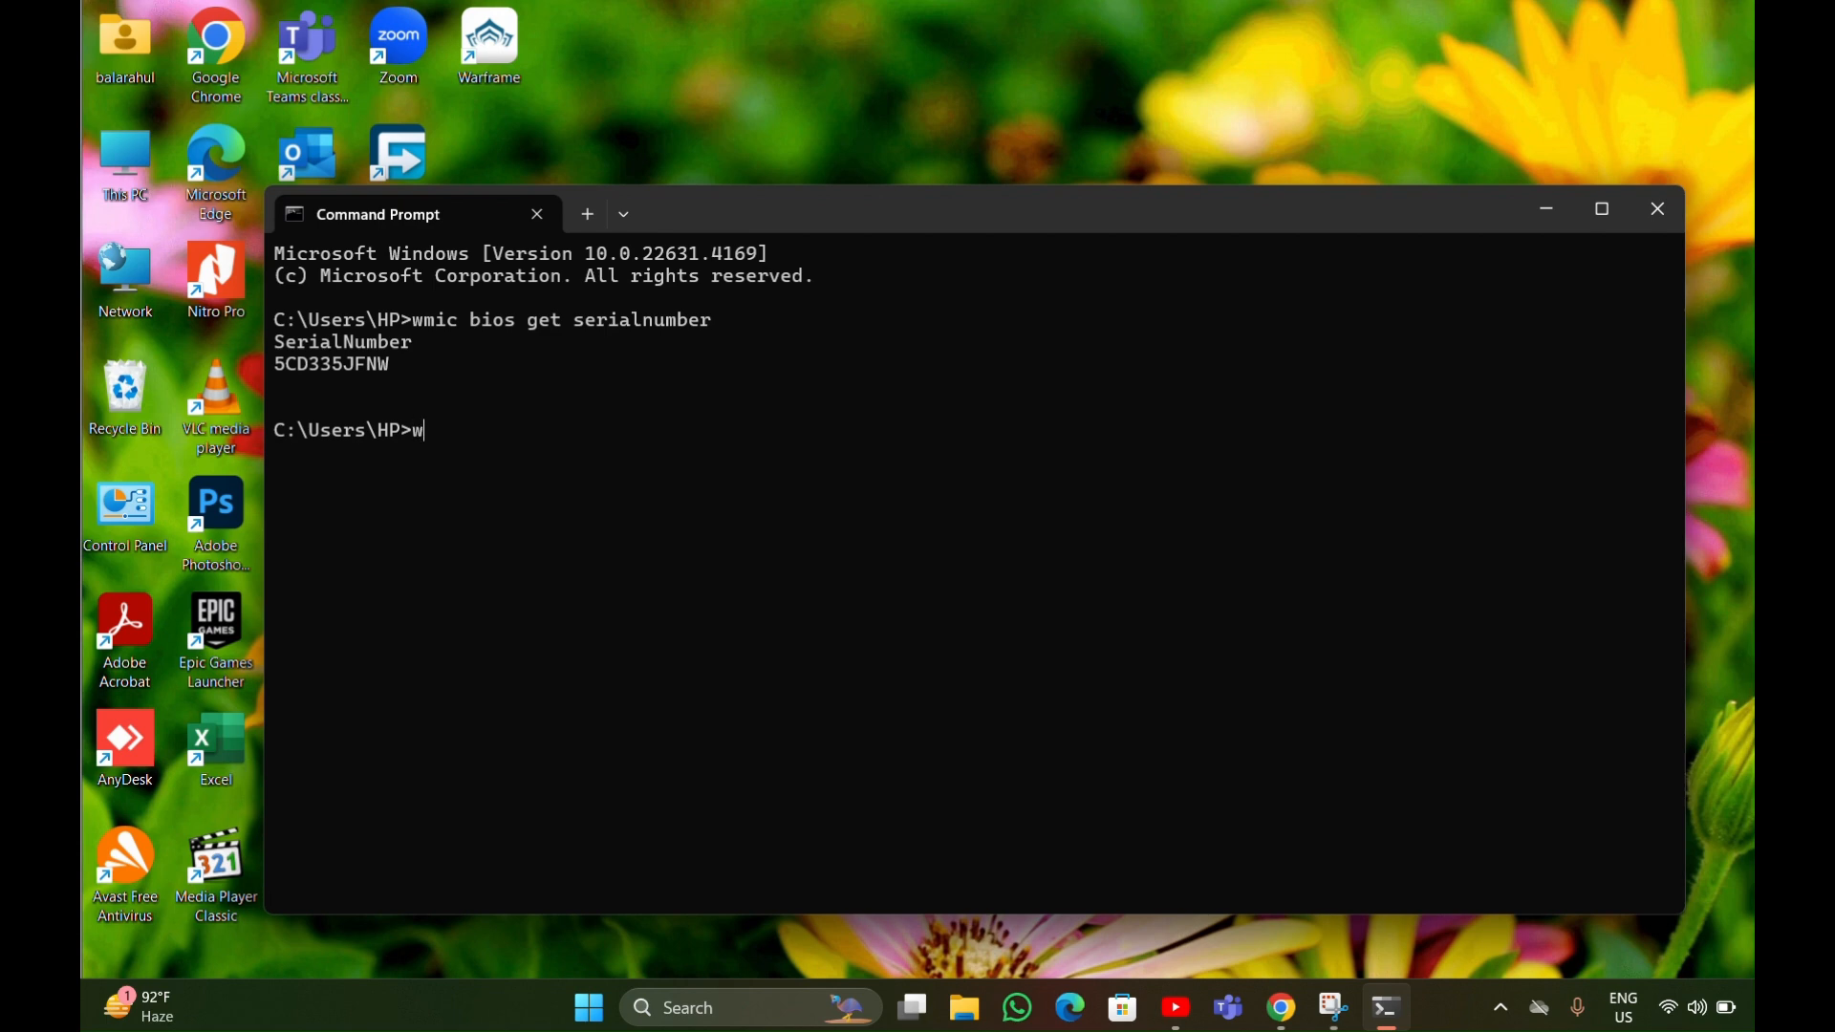
text(mic)
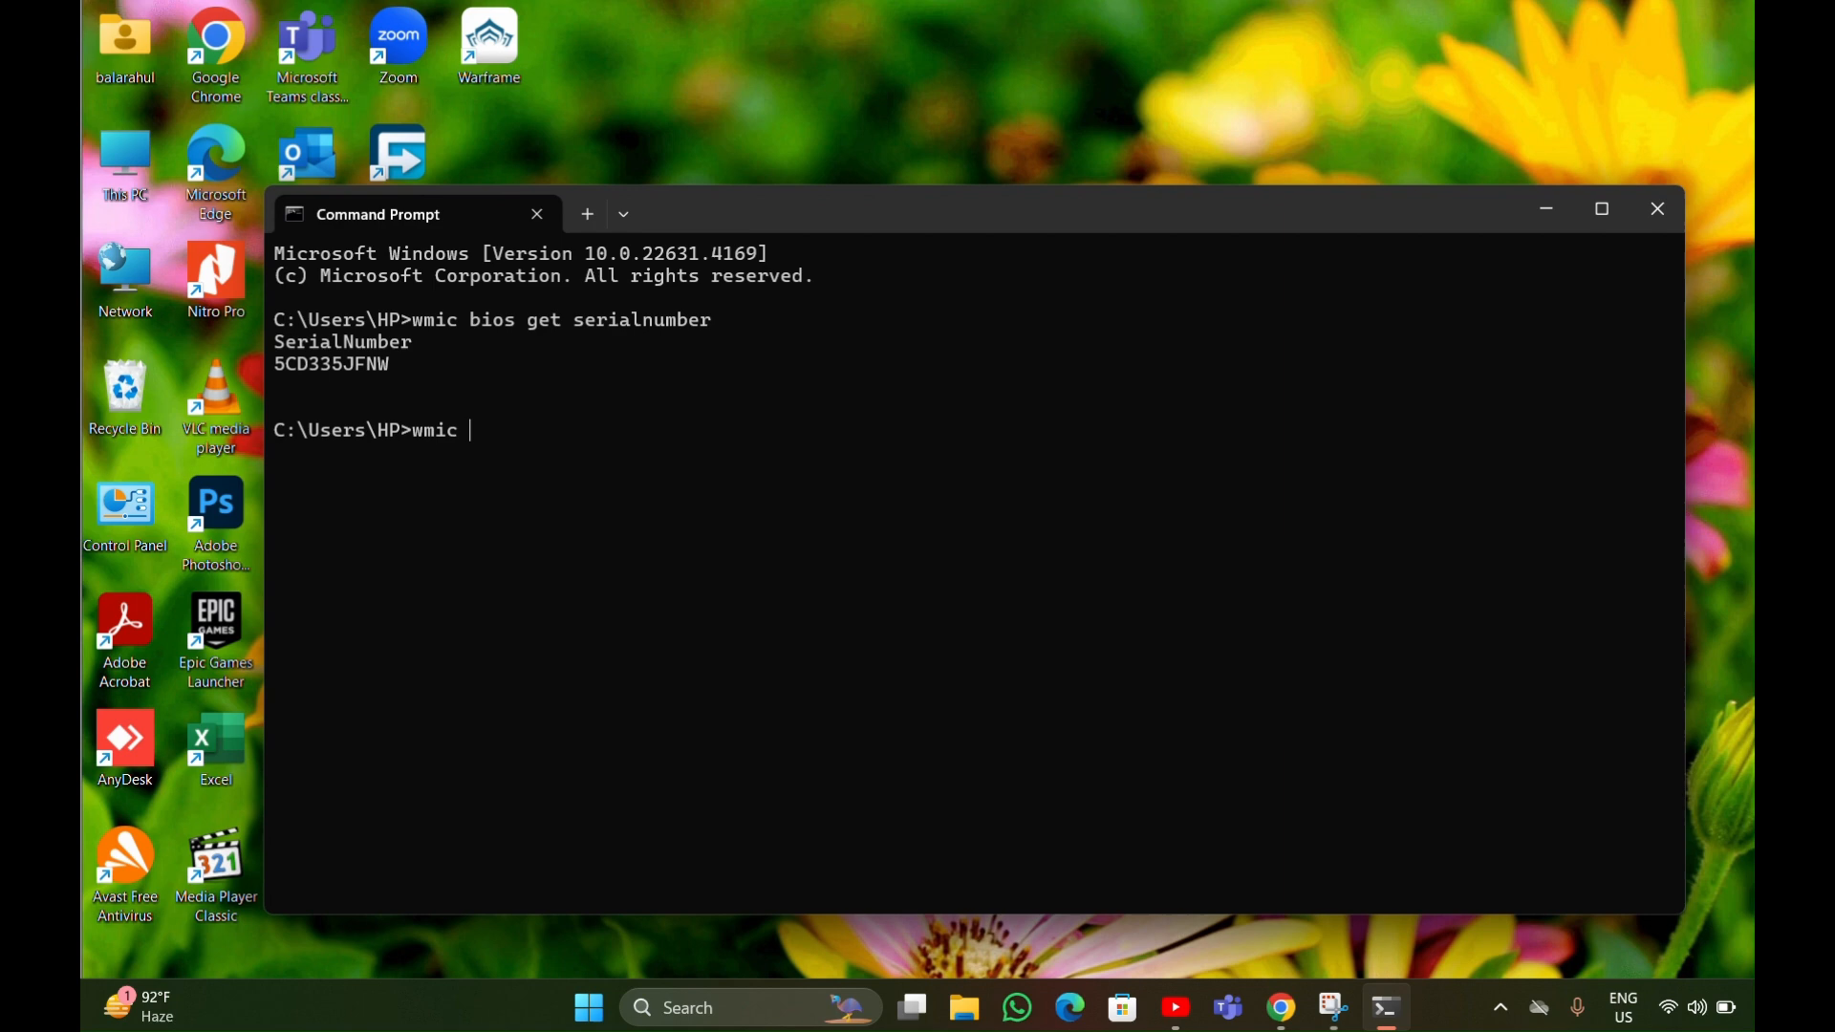
text(c)
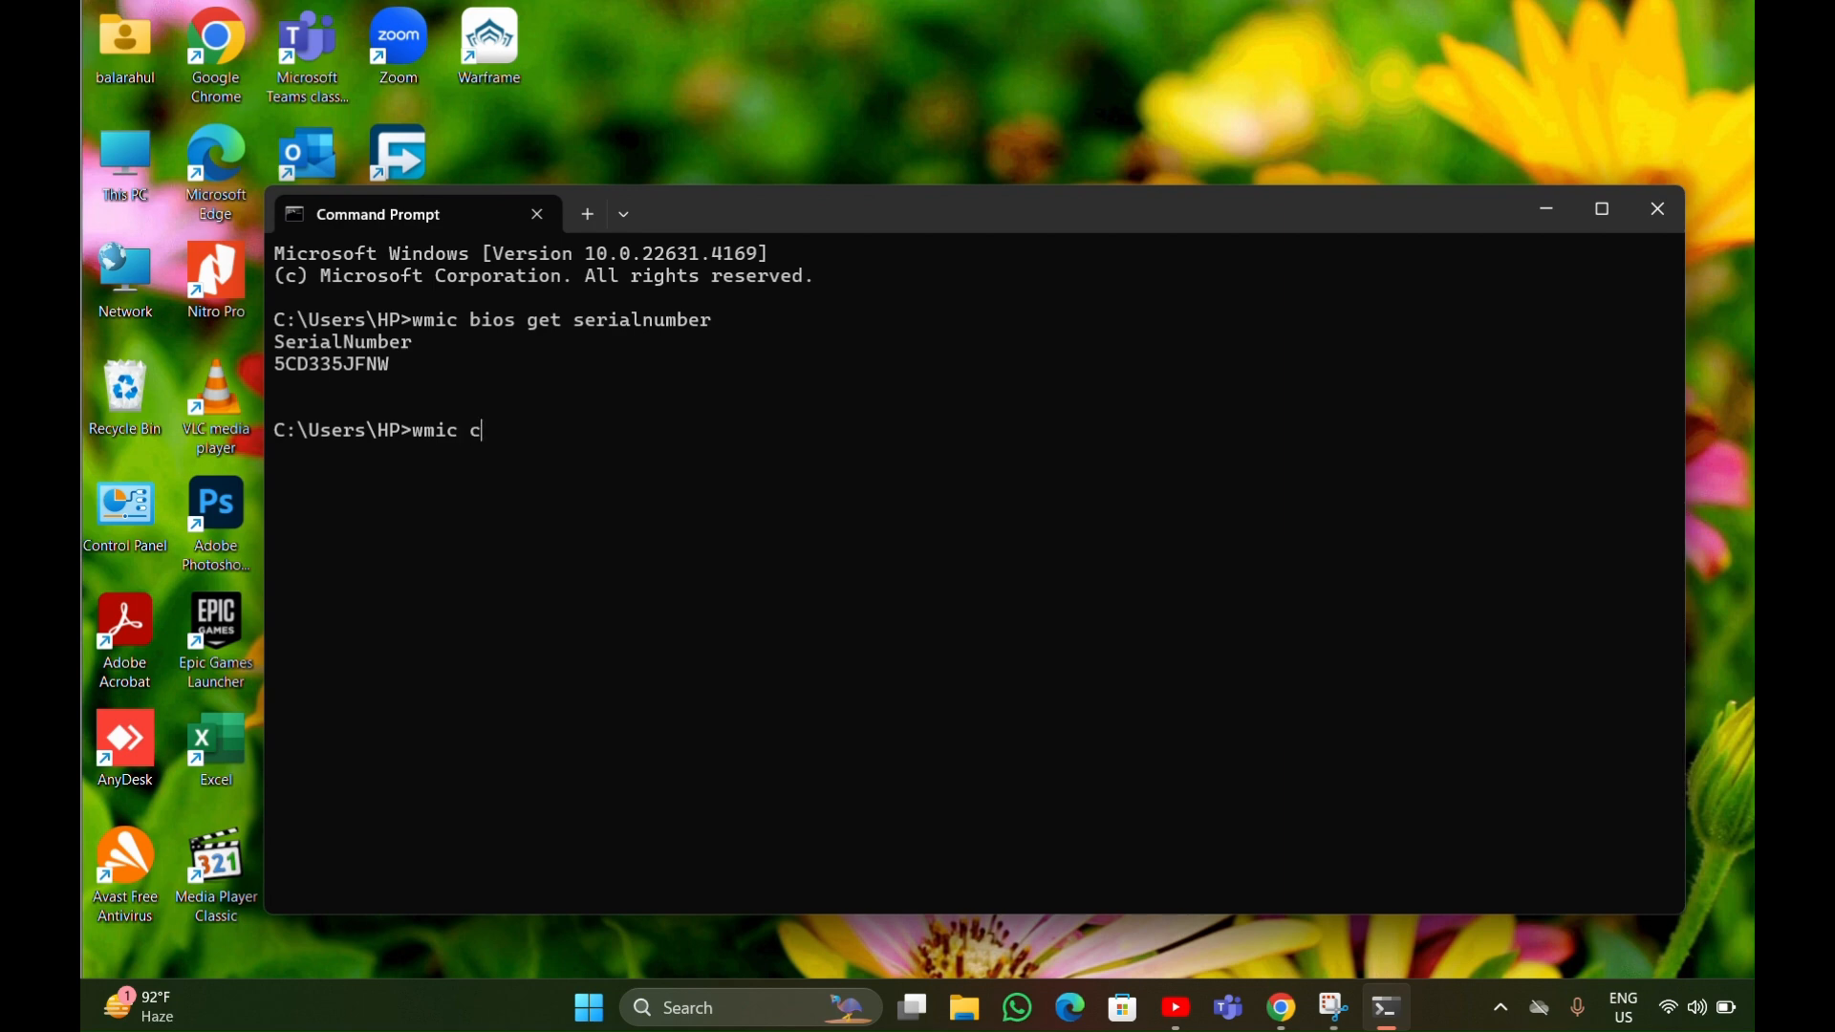
text(apr)
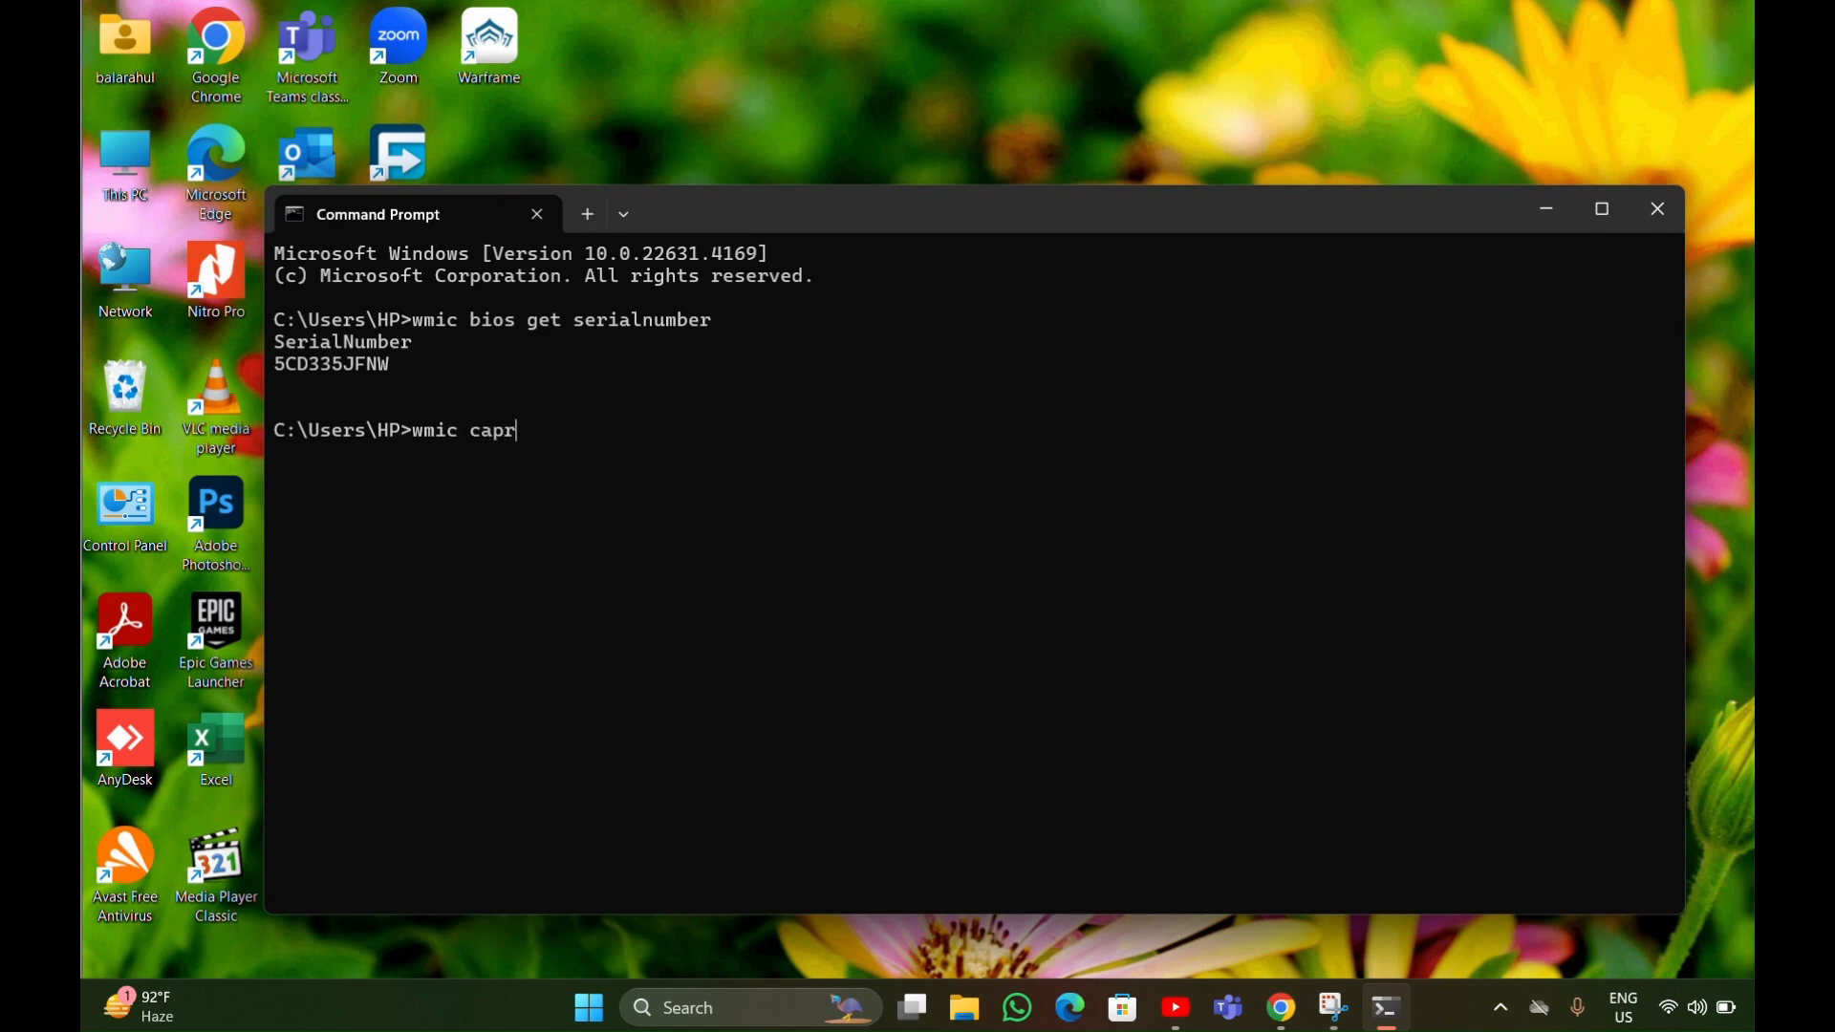
text(oduct)
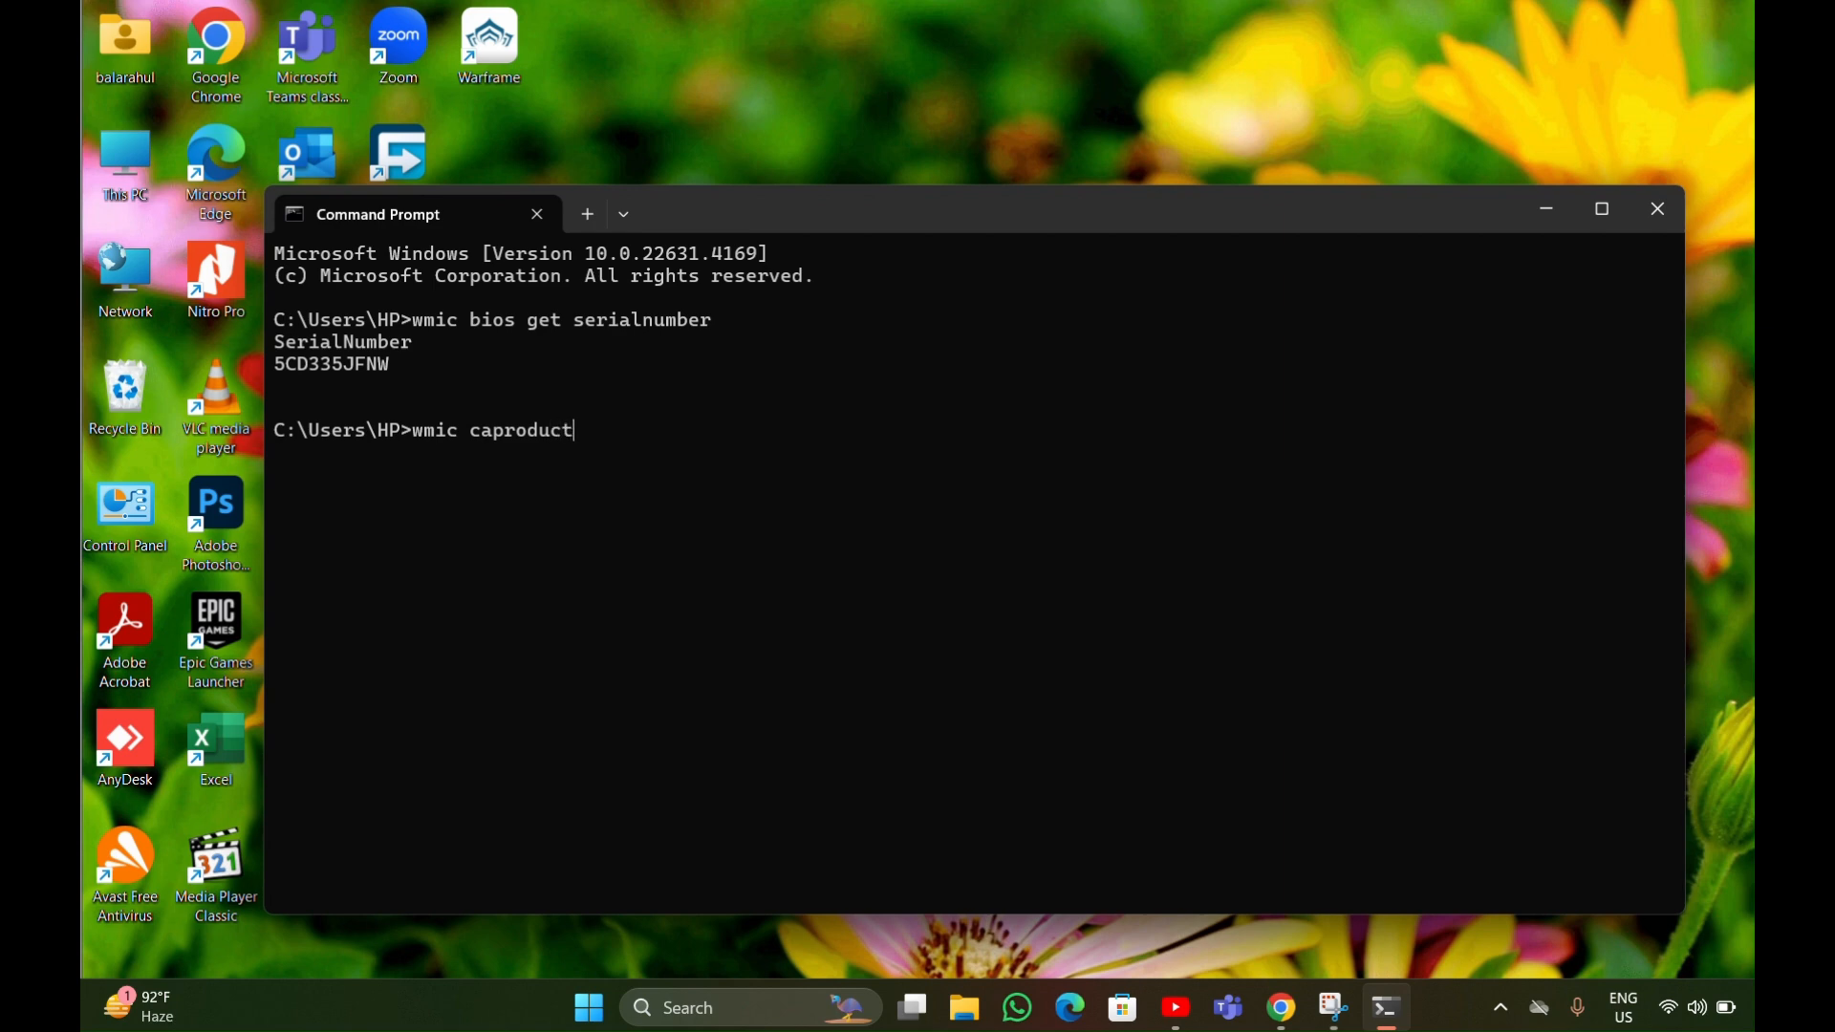
mouse_move(522, 461)
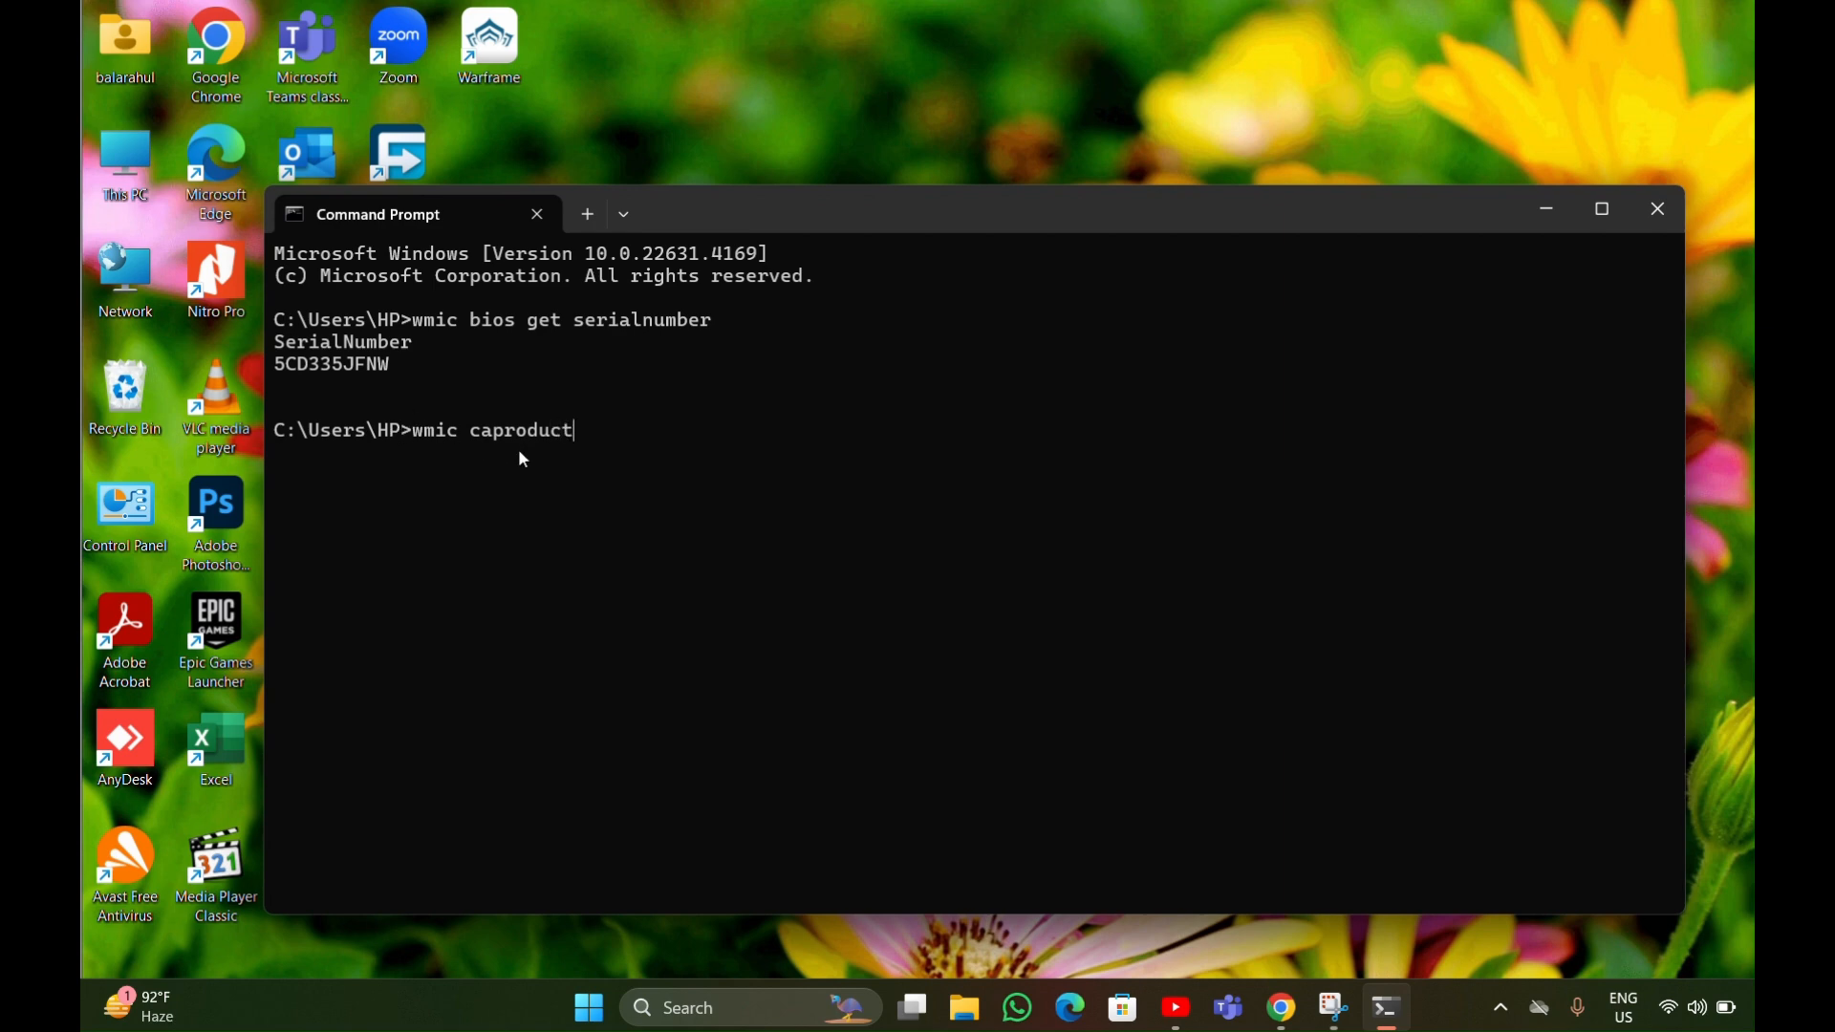
key(BackSpace)
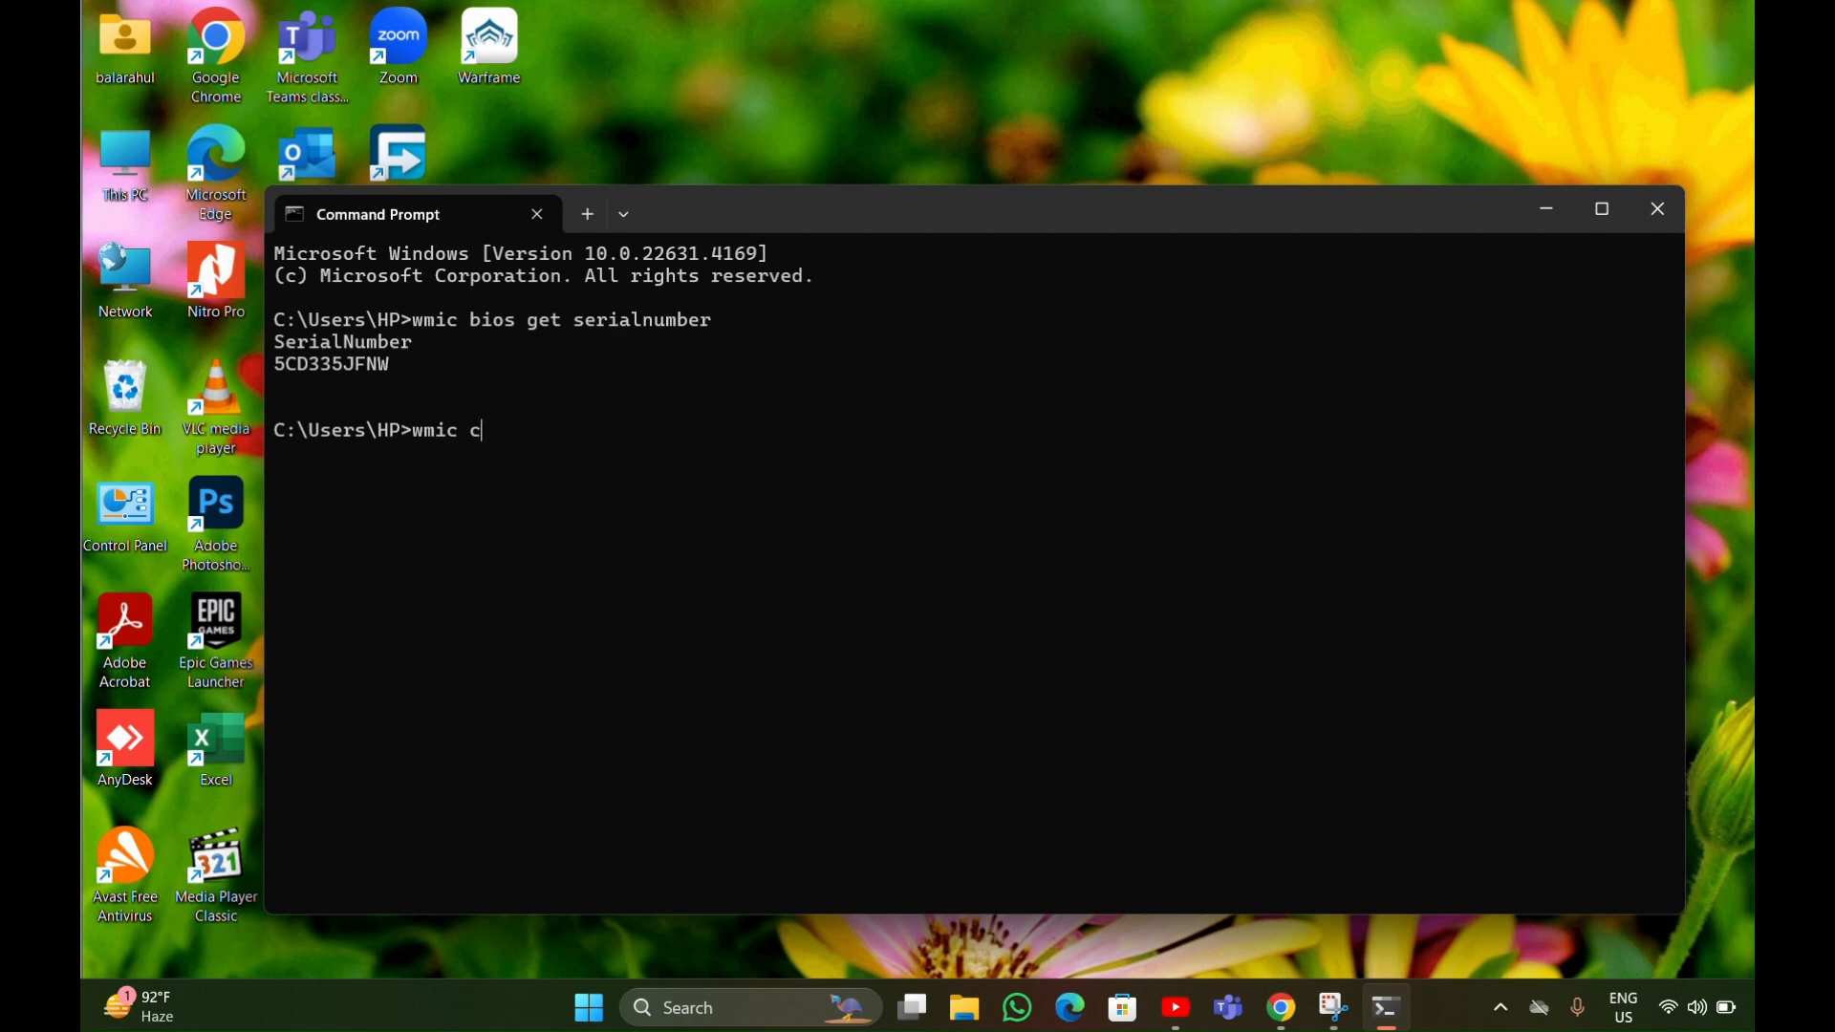
text(sp)
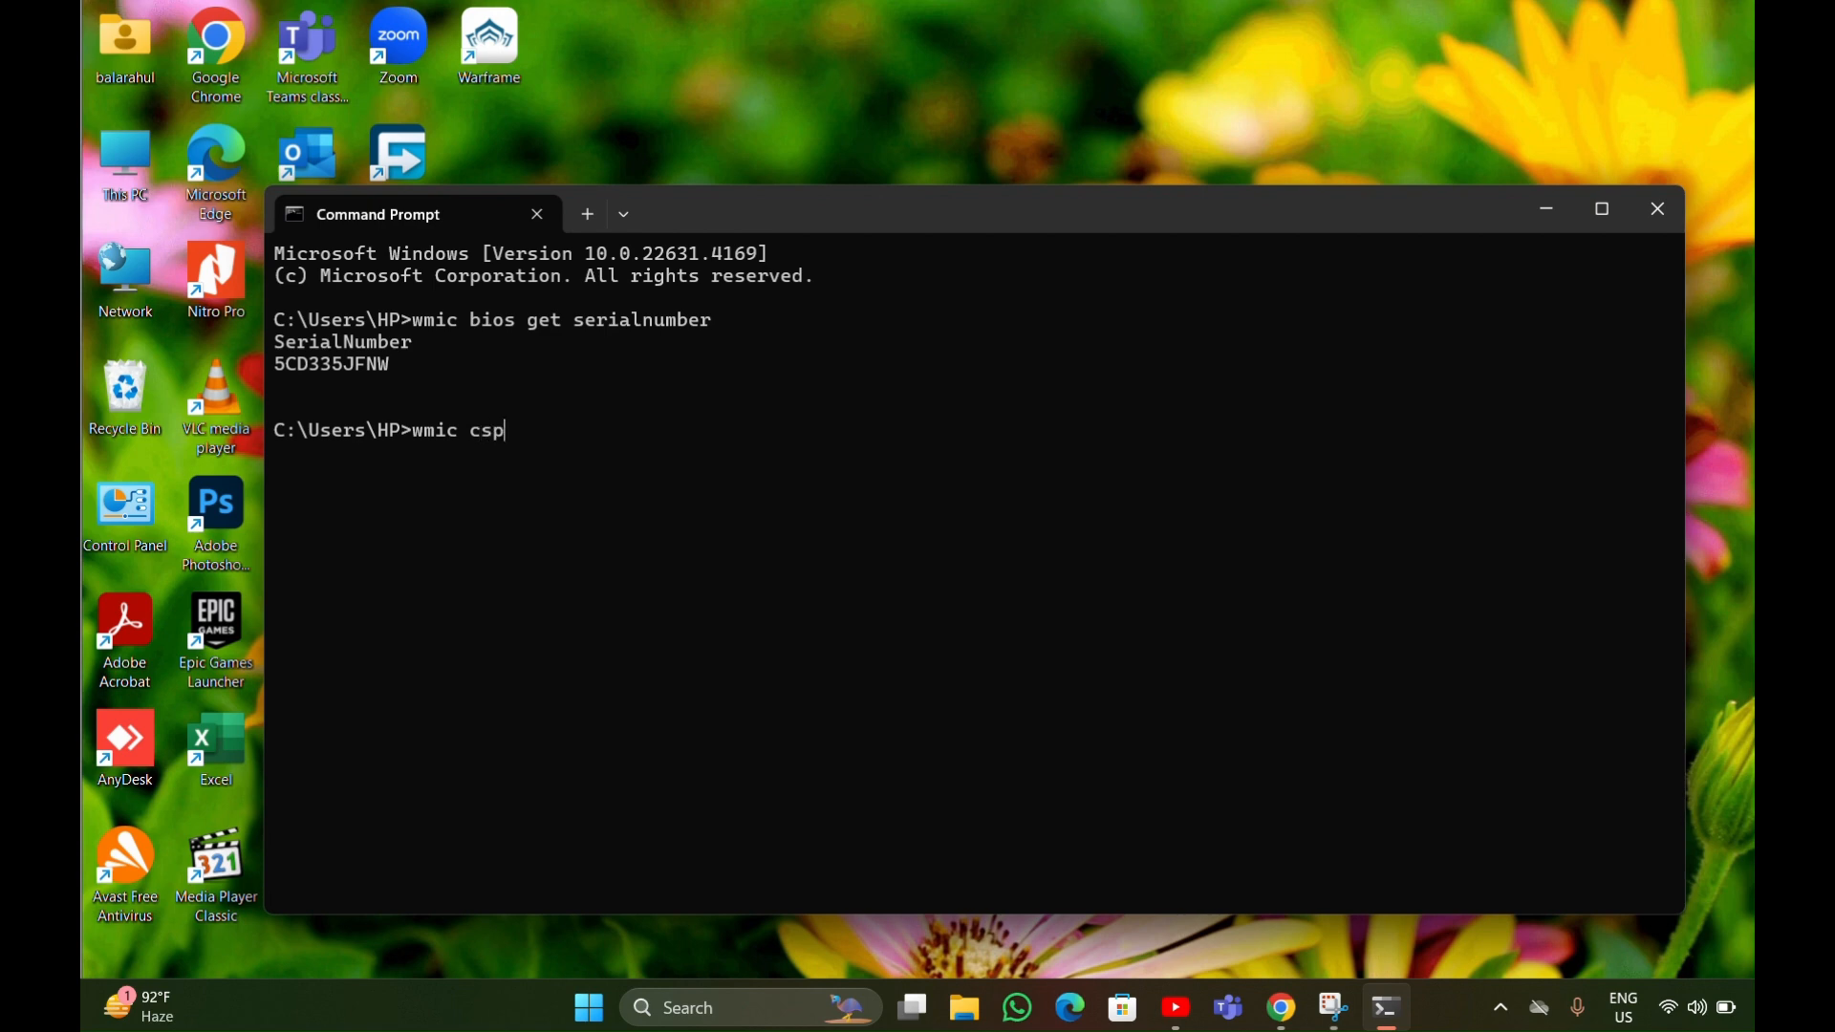
text(roduct)
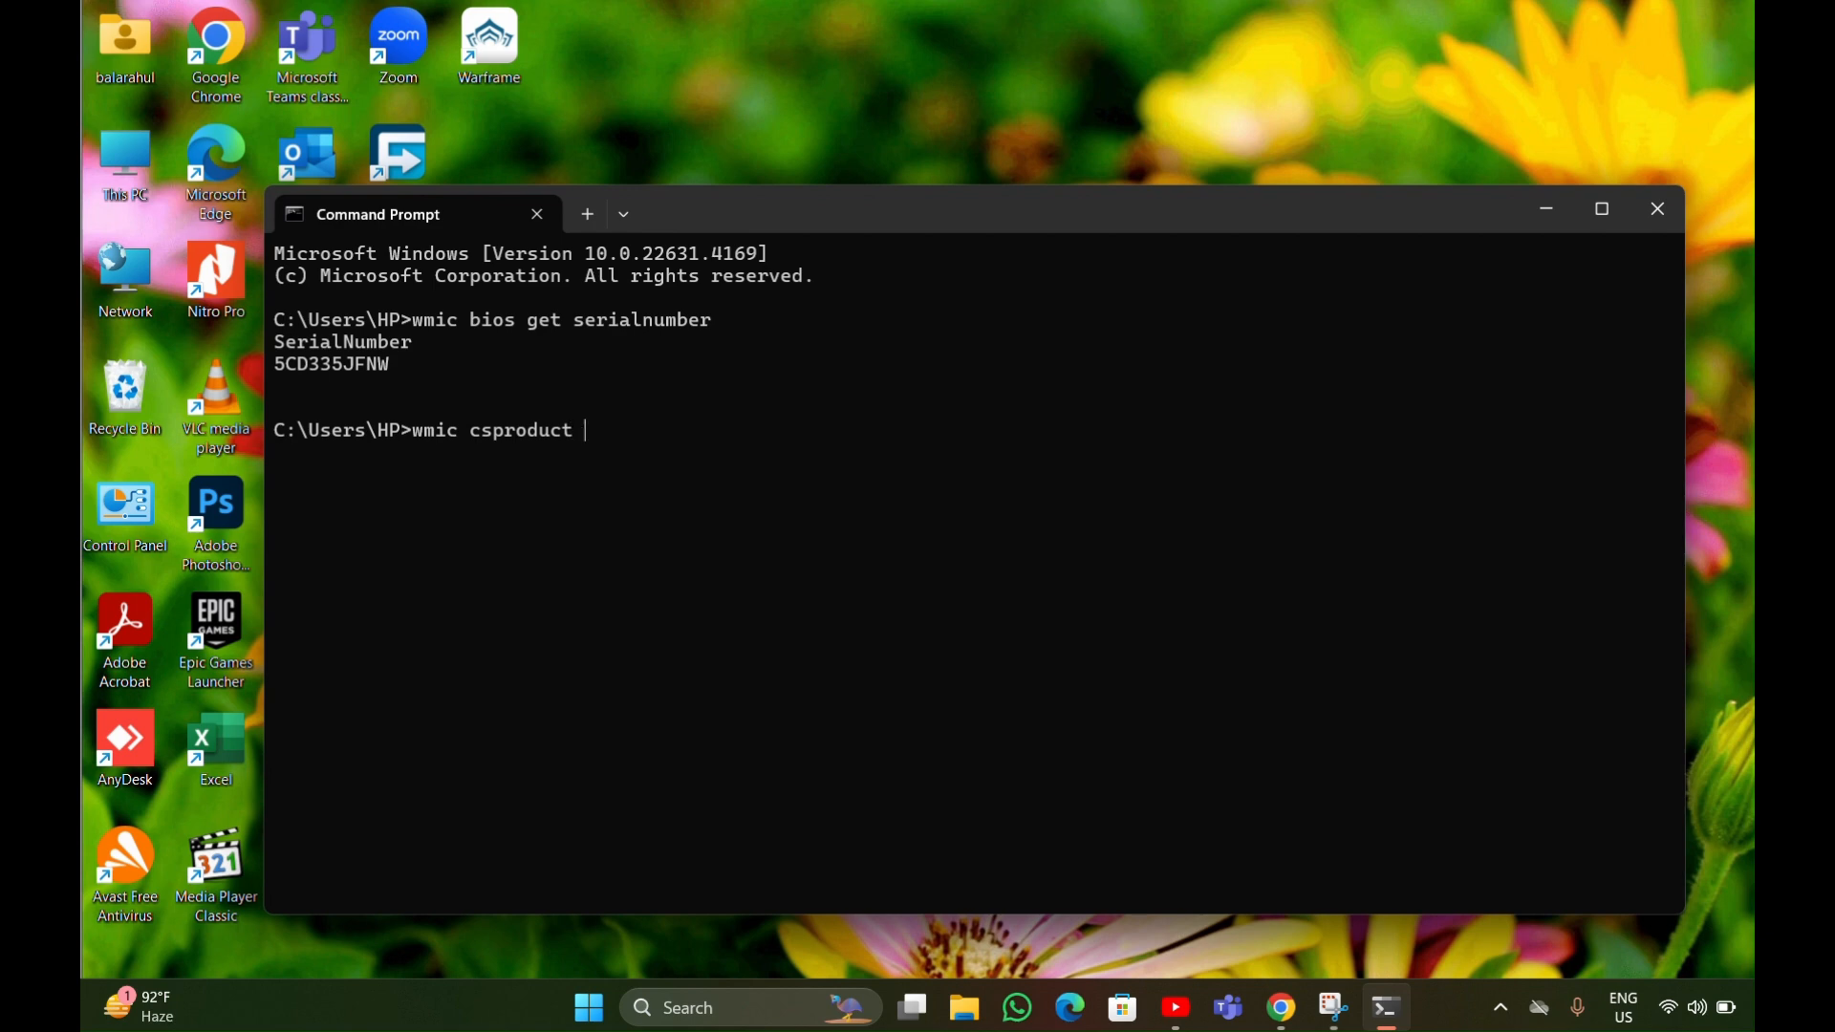
text(get)
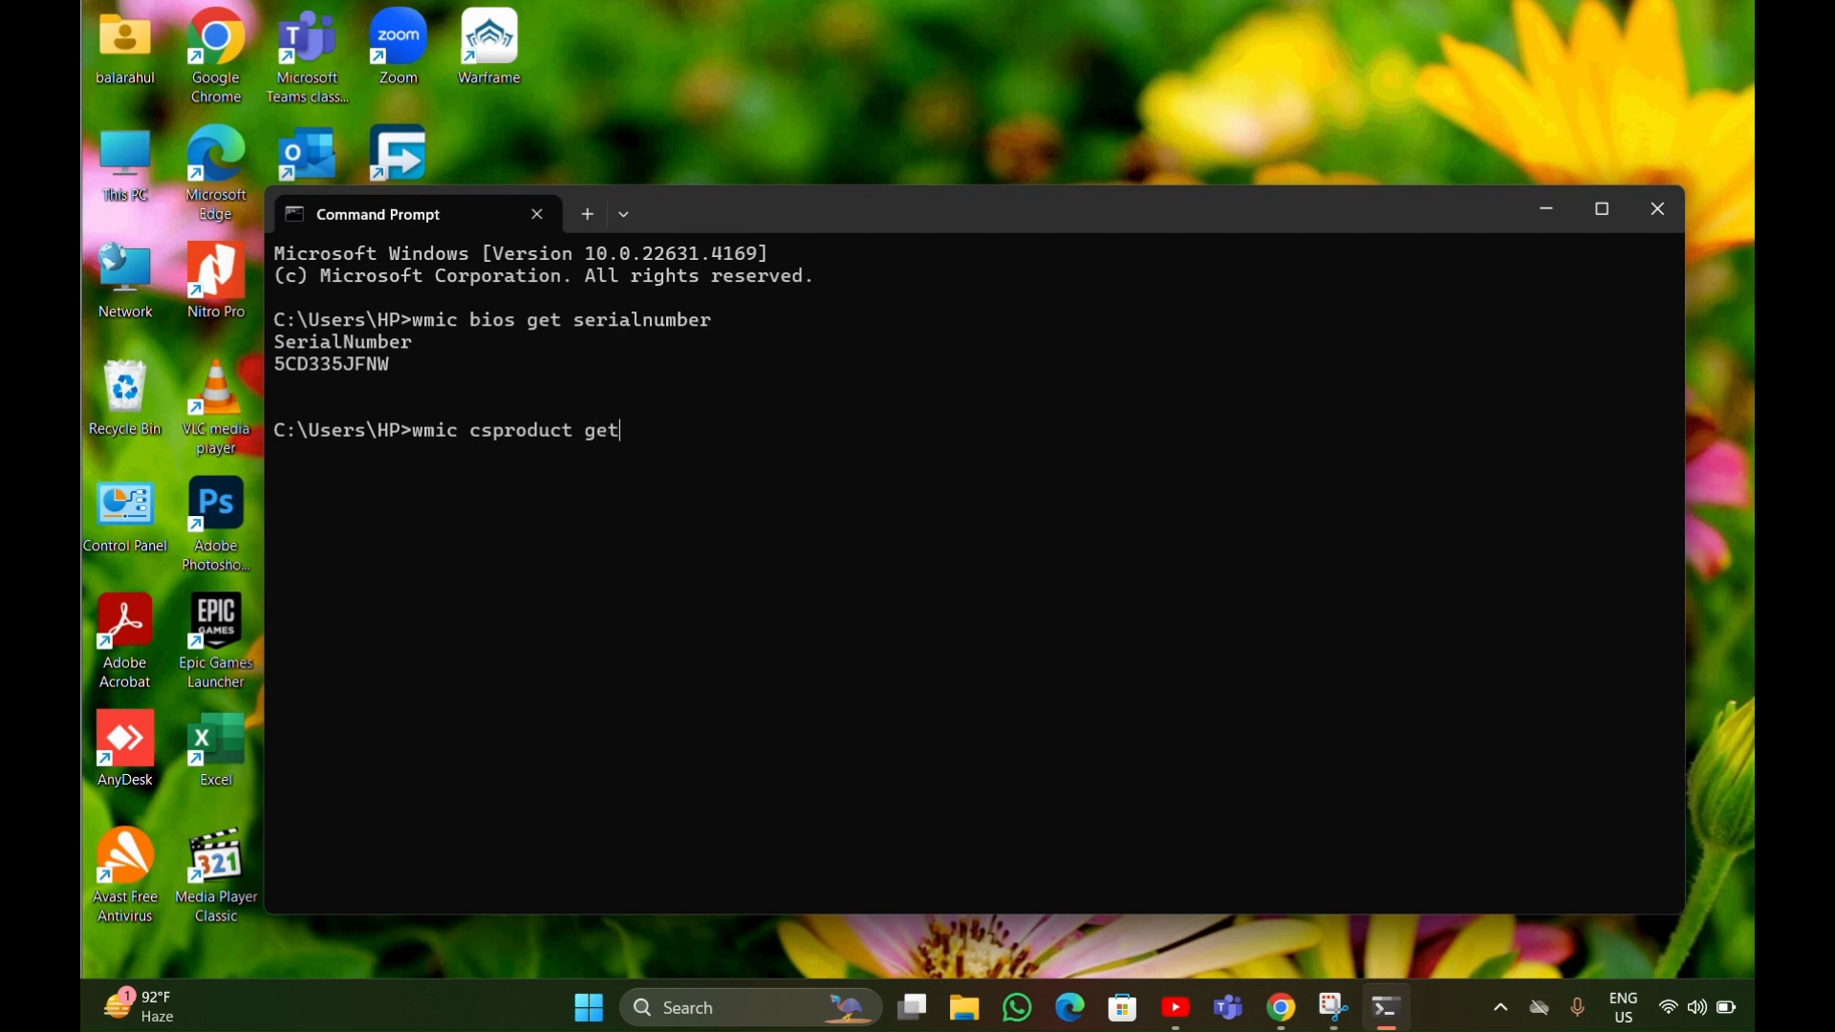
text(n)
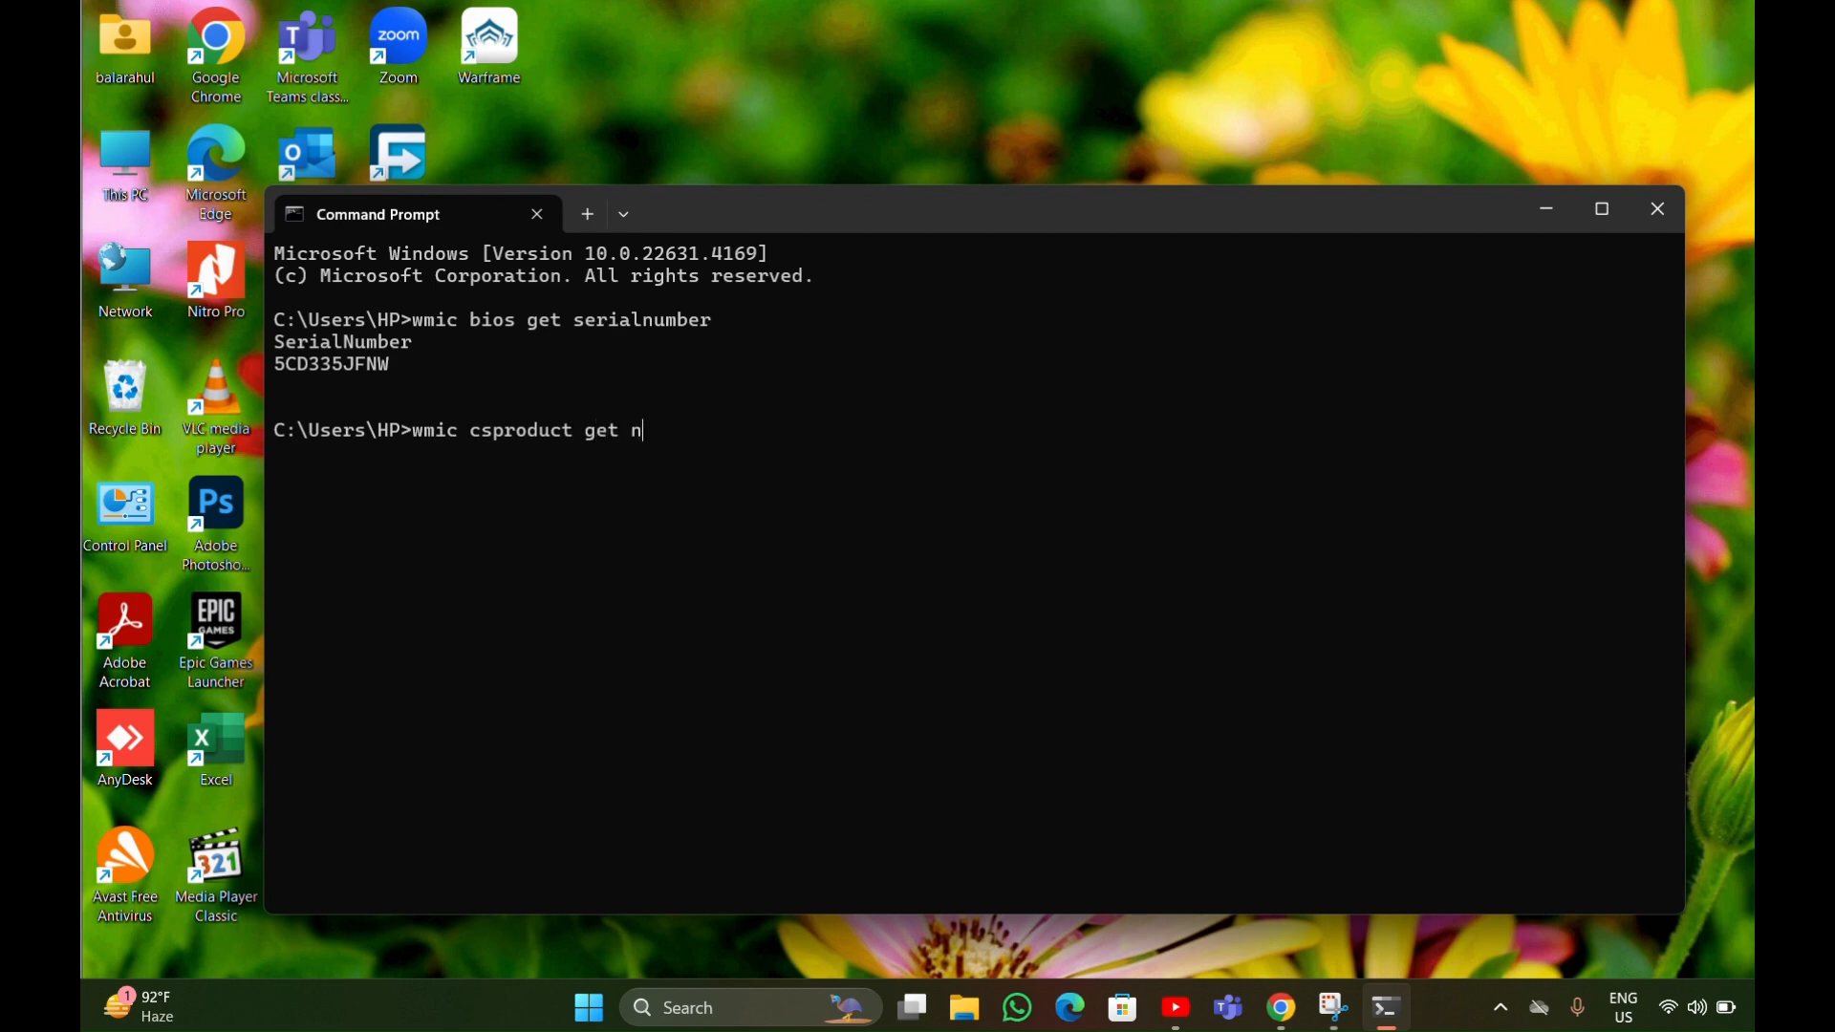
text(ame)
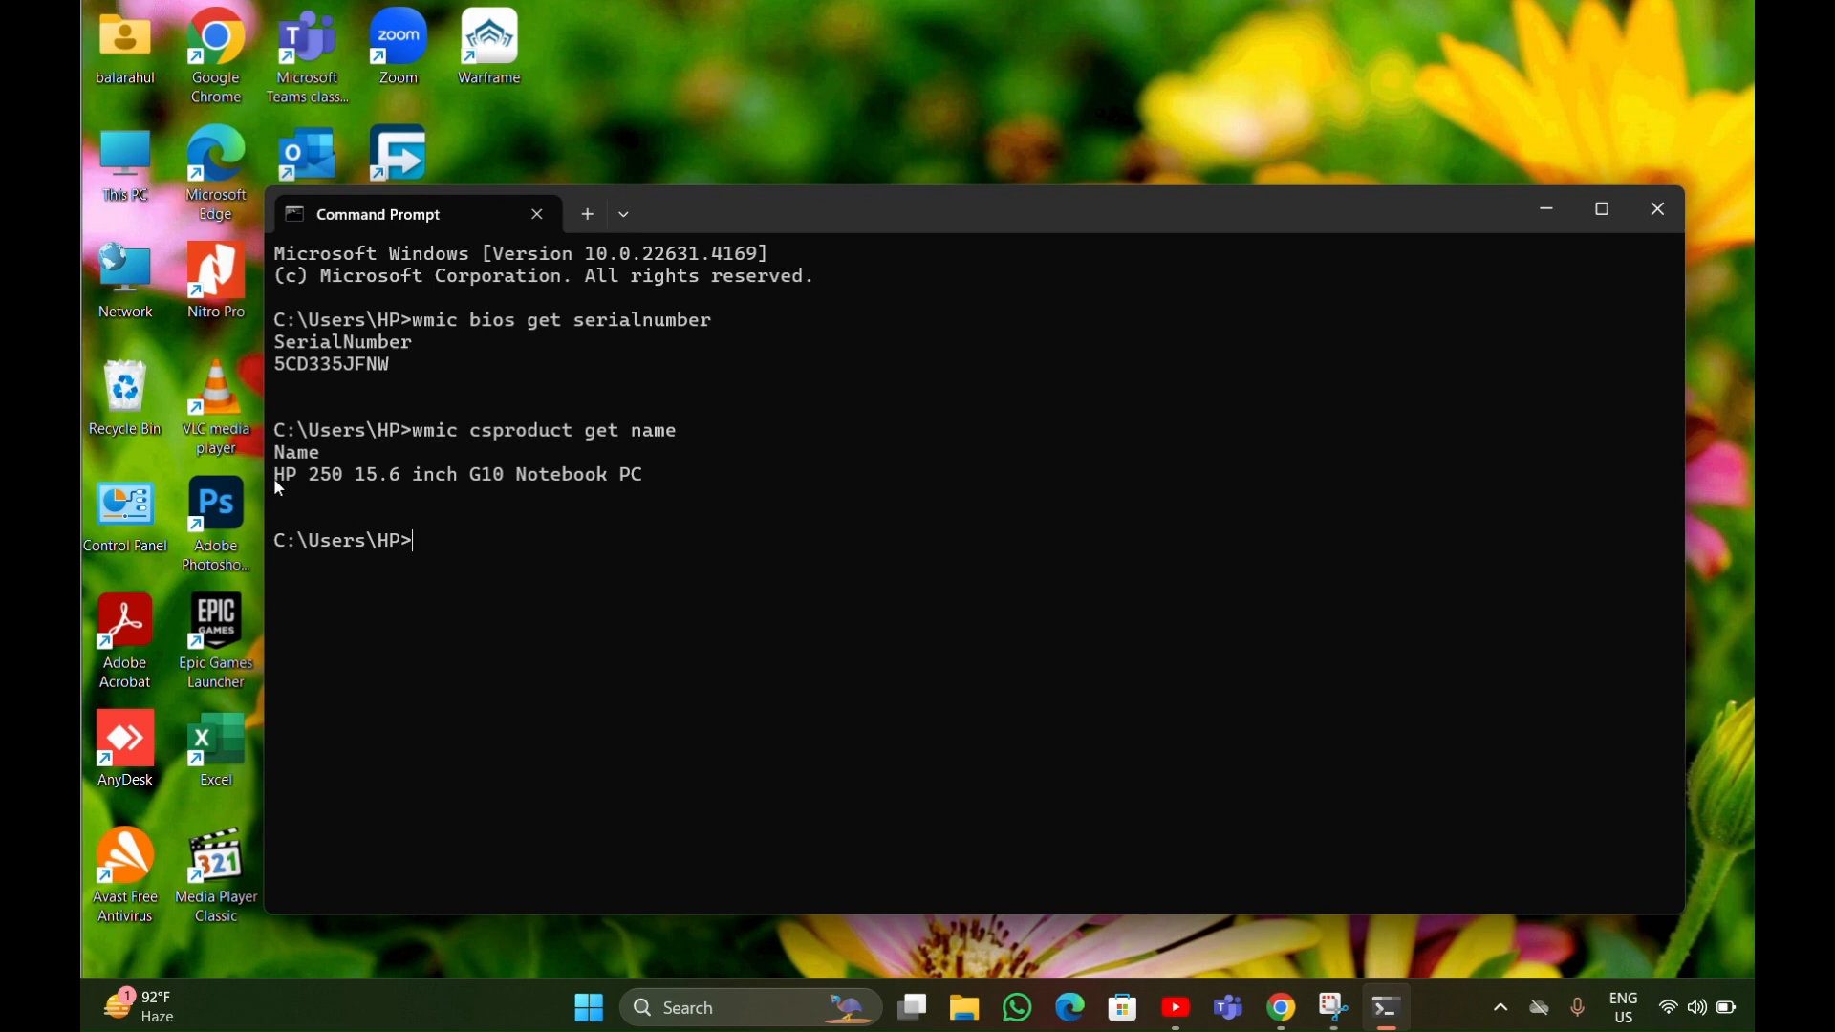
- Select the returned model name HP 250 15.6 inch G10 Notebook PC
drag(273, 474, 662, 473)
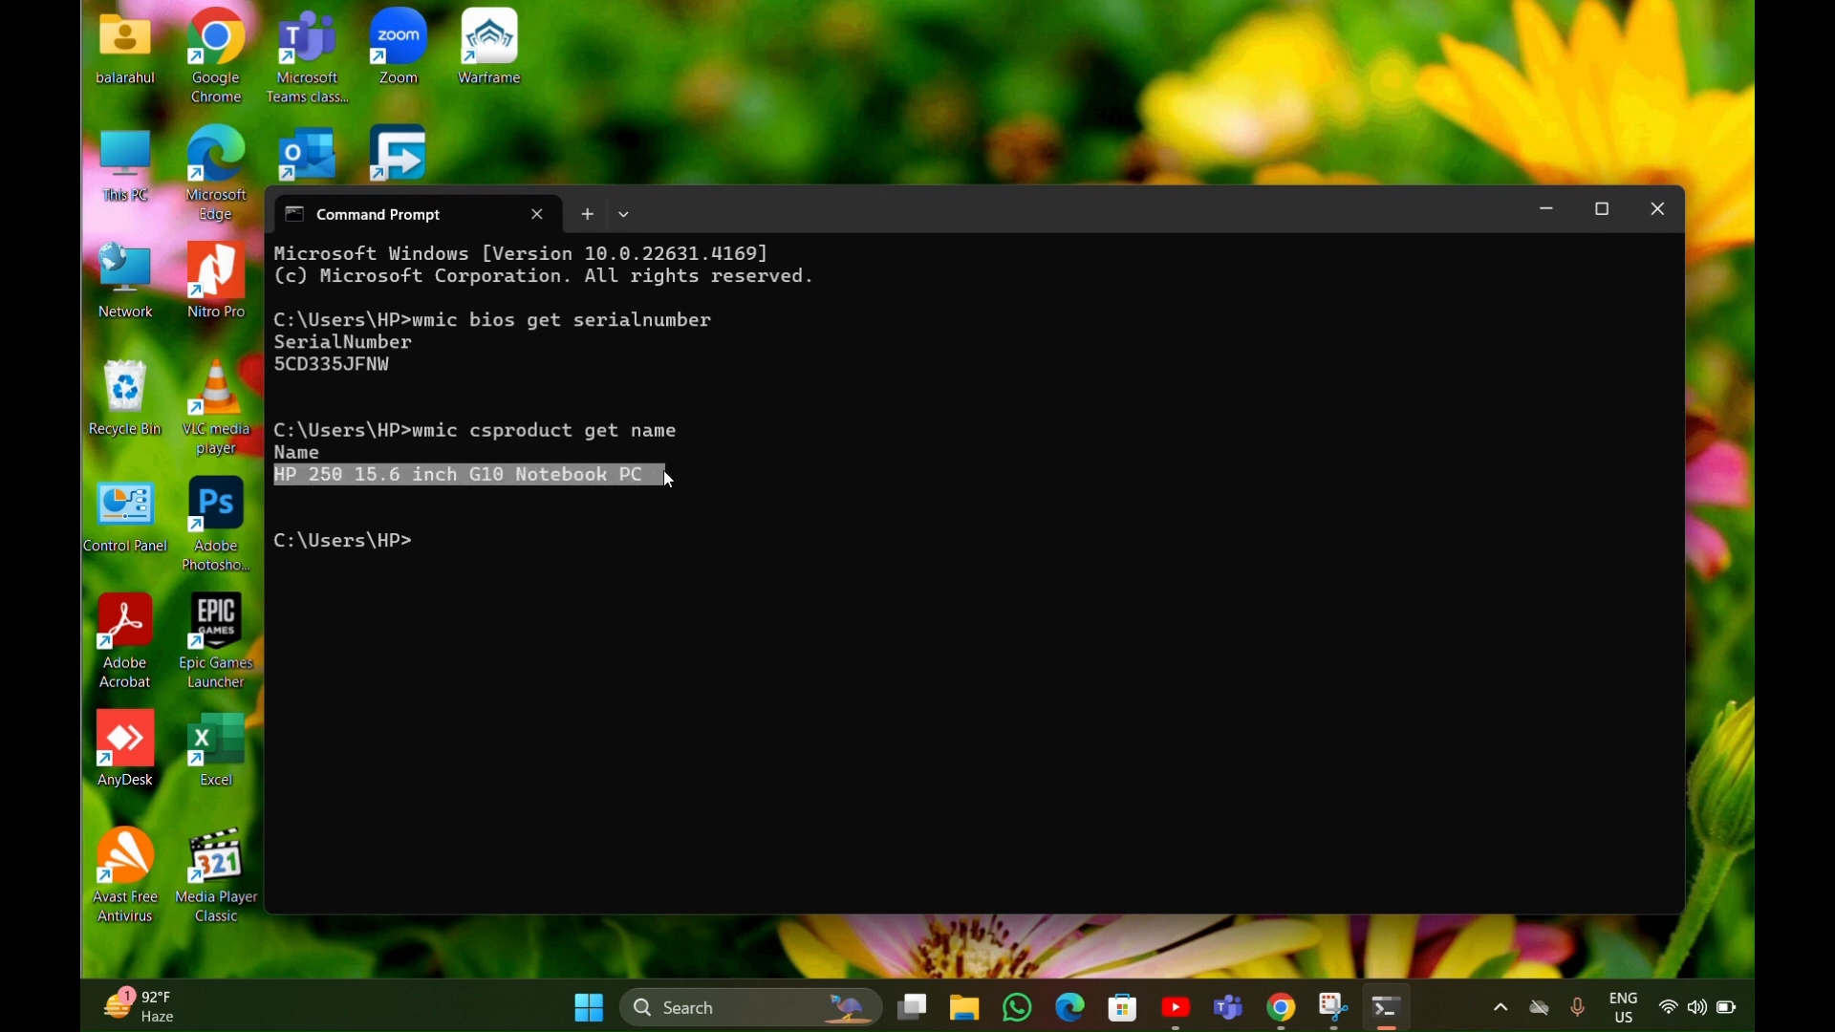